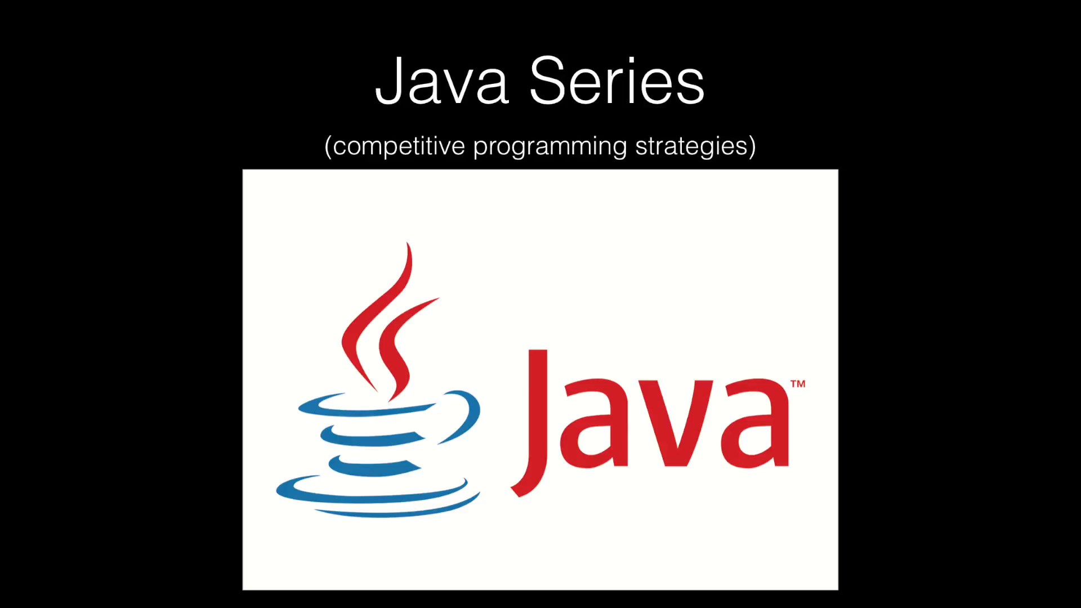
Step: Advance past the intro slide to show the Eclipse workspace with its existing projects
key("right")
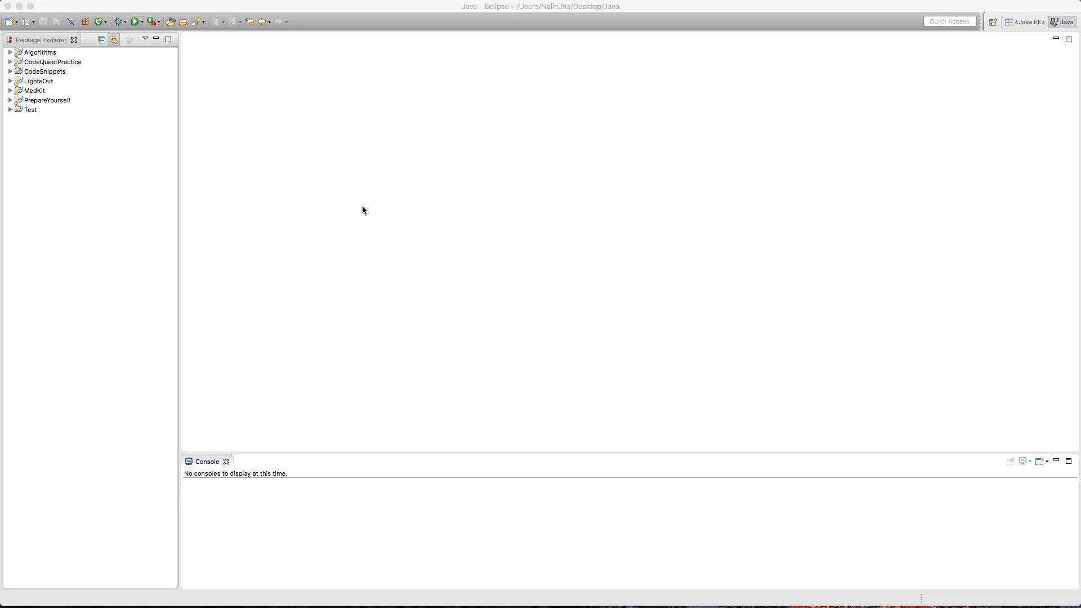
Step: Create a new Java project named ArrayConversionExample via File > New > Java Project
left_click(79, 6)
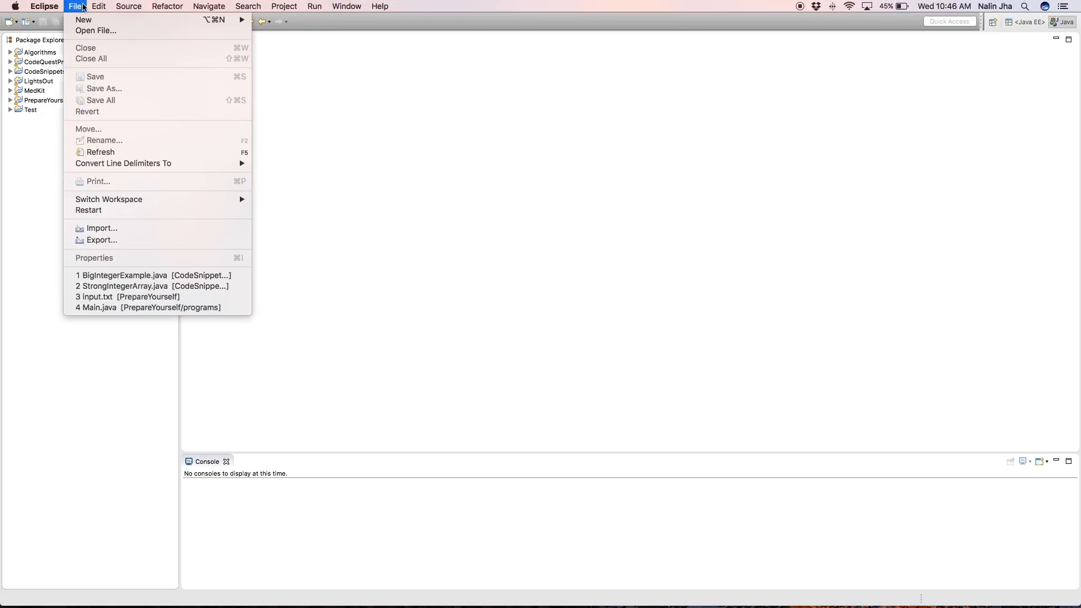
left_click(83, 20)
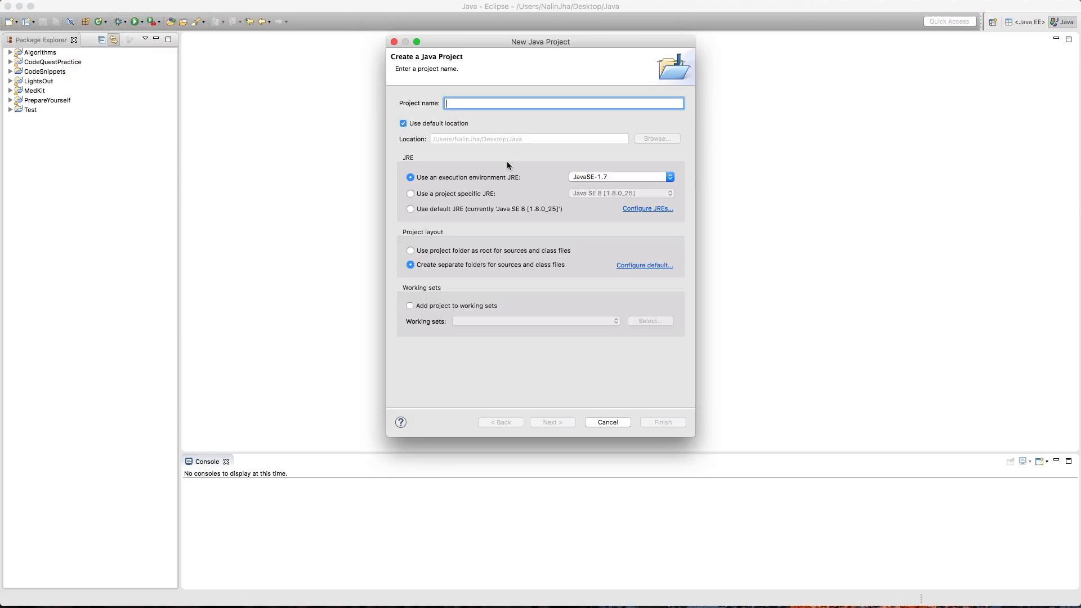
mouse_move(538, 122)
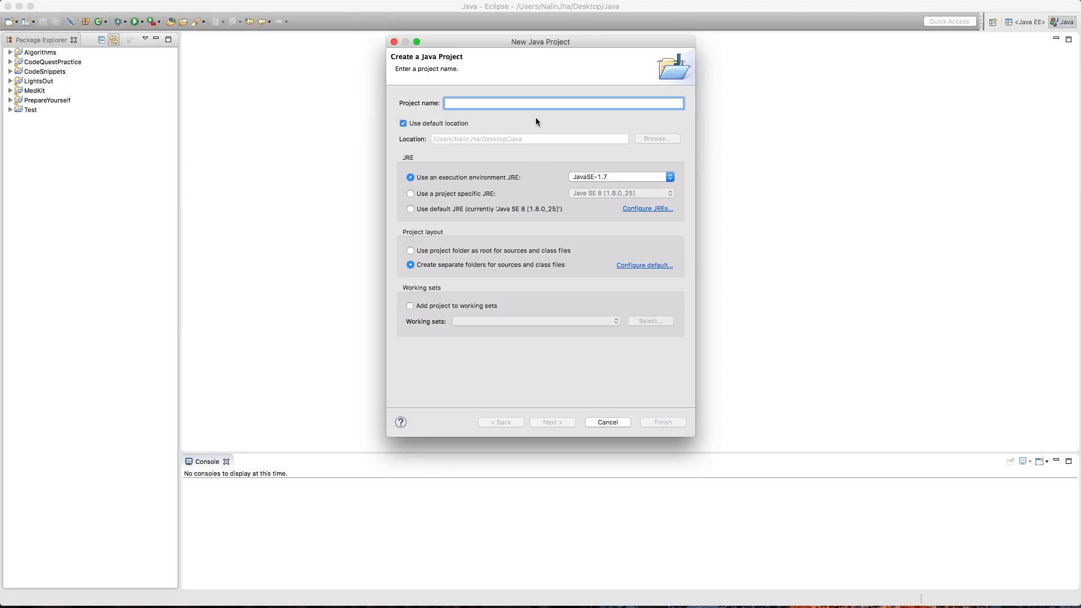
type("ArrayConversionExample")
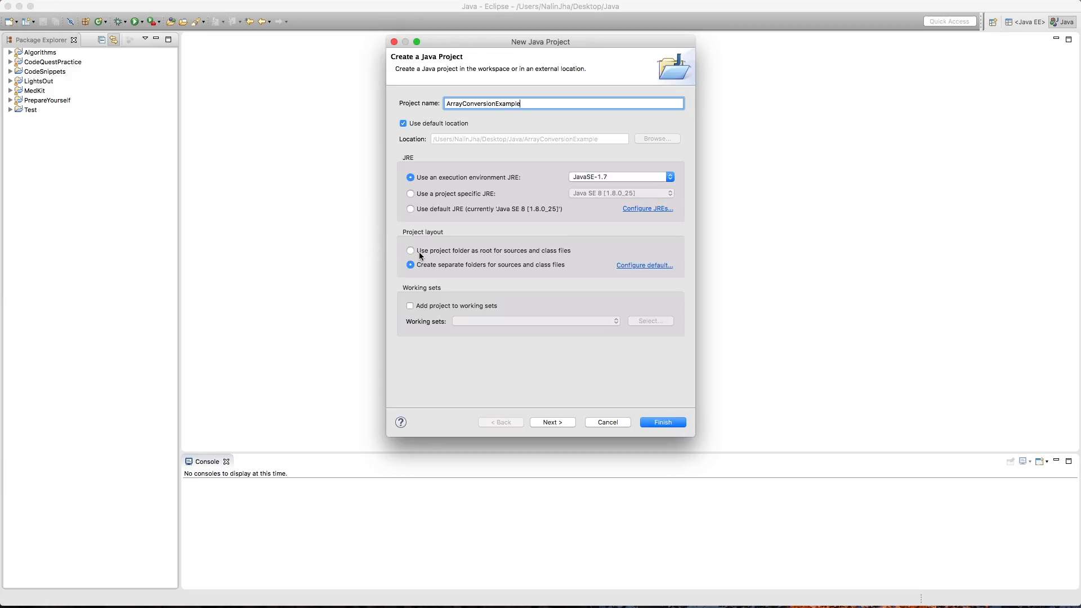
left_click(663, 423)
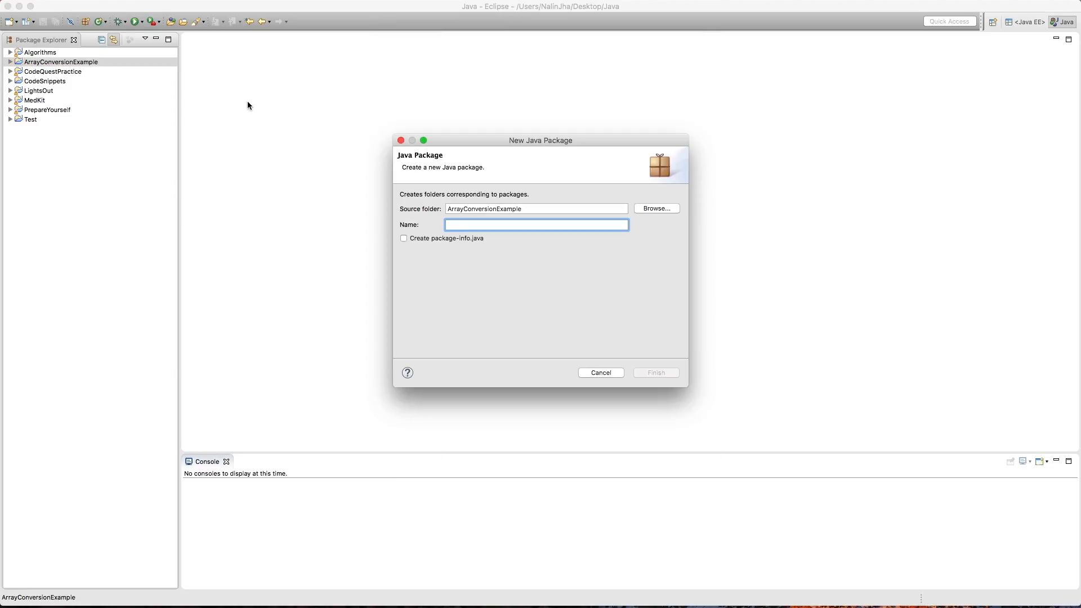
Step: Create a package named programs inside ArrayConversionExample
type("programs")
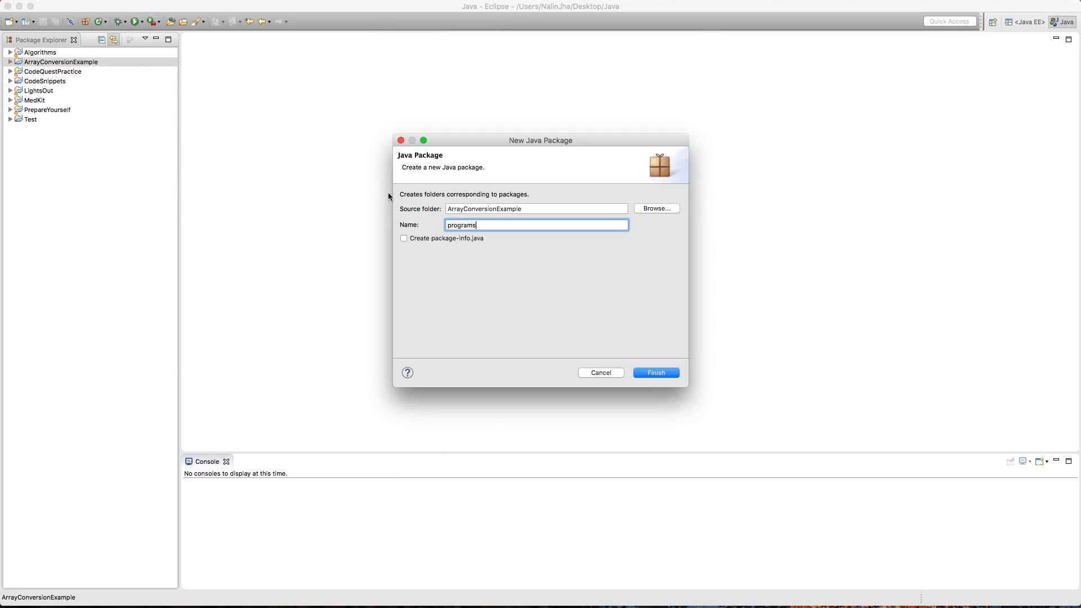
left_click(656, 373)
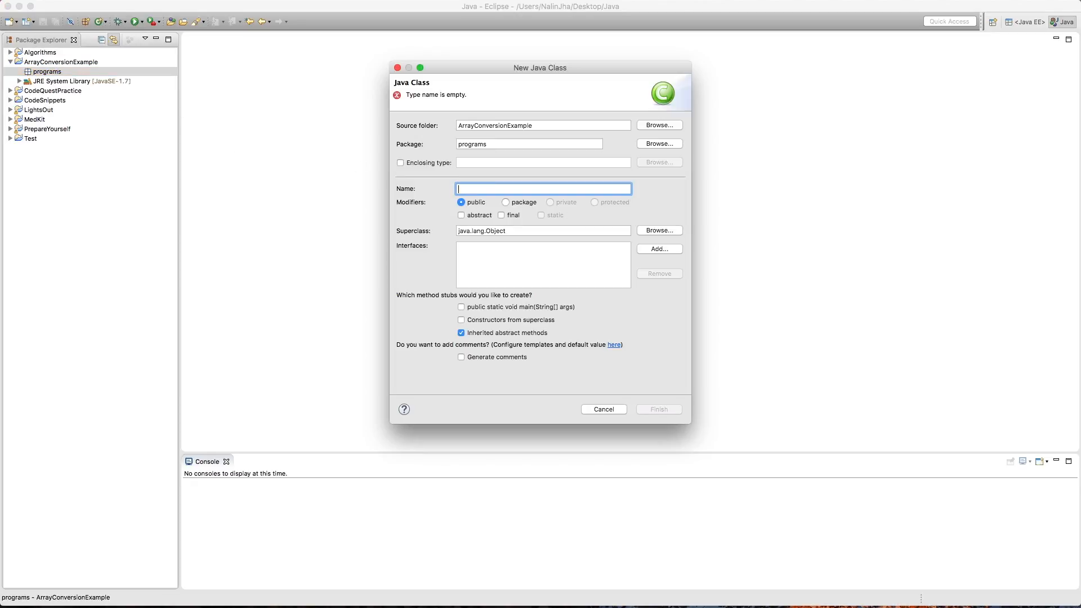
Step: Create class StringToIntegerArray in programs with a public static void main stub
type("StringToU")
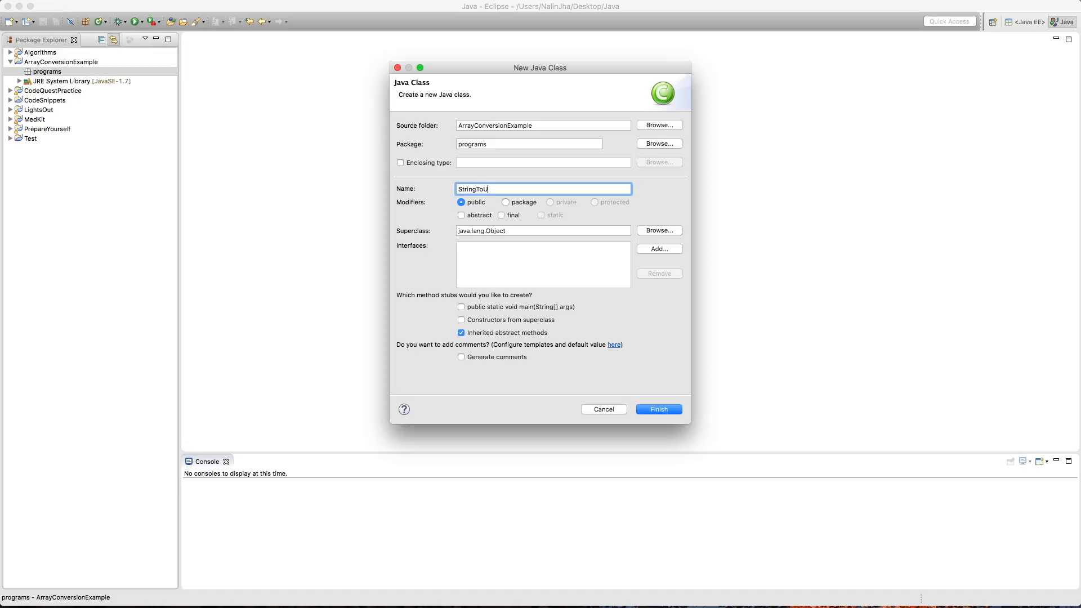
type("ntegerA")
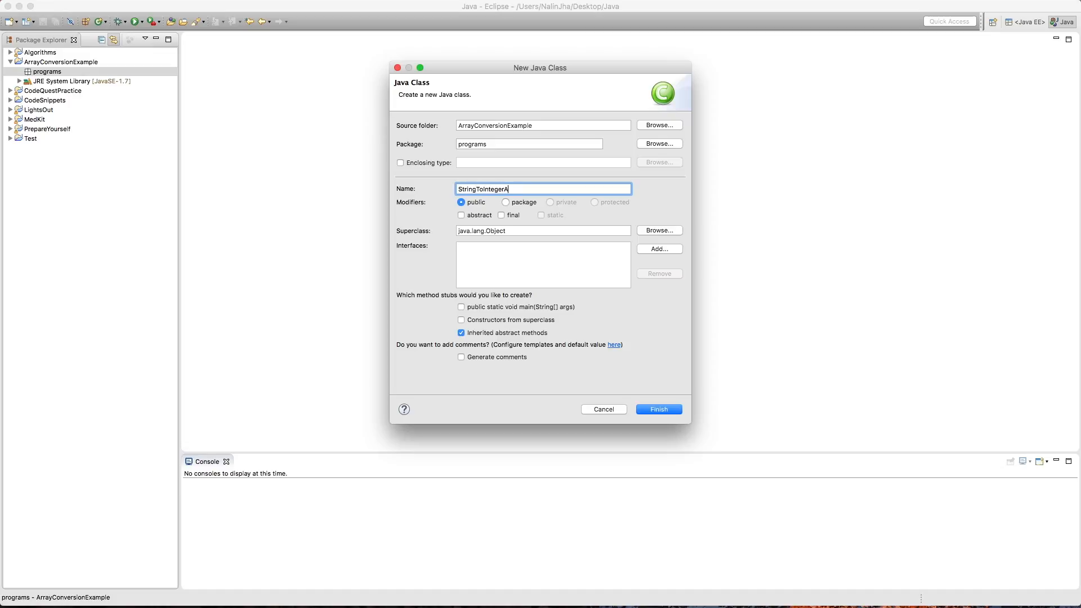
type("rray")
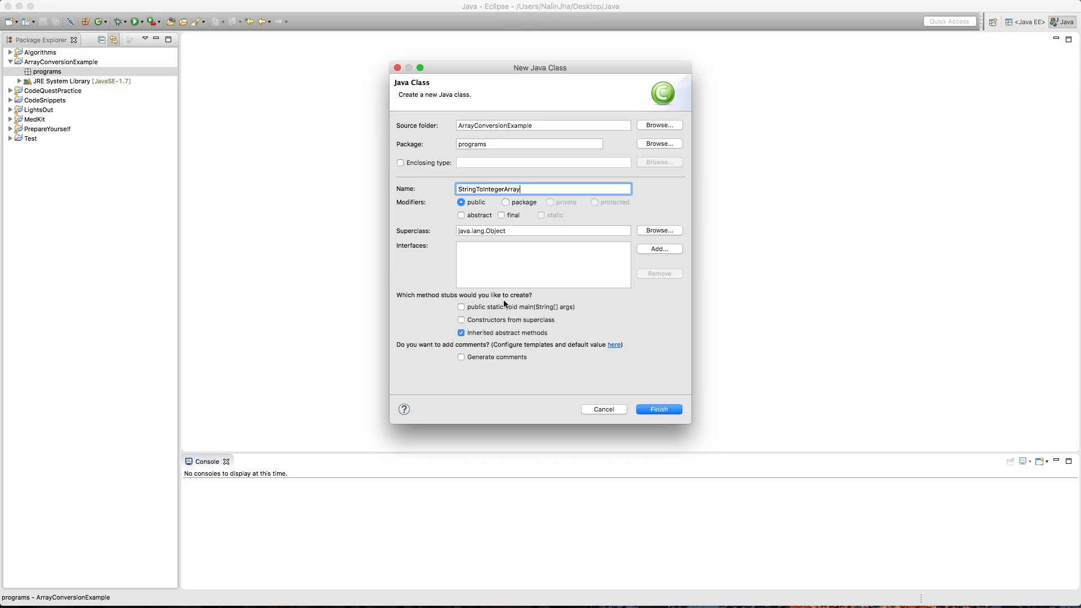
left_click(658, 410)
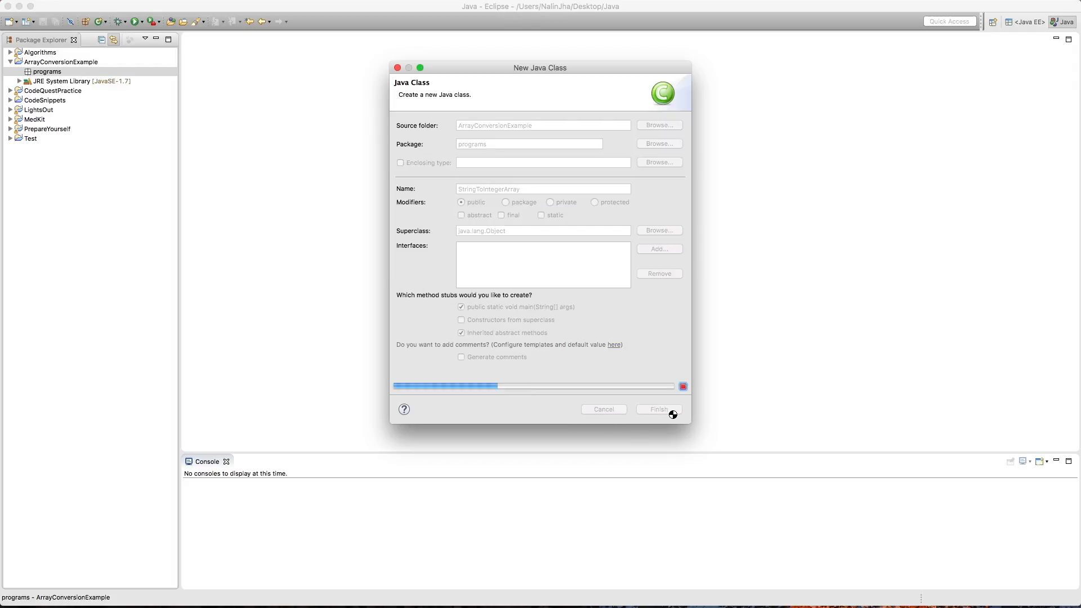
left_click(658, 410)
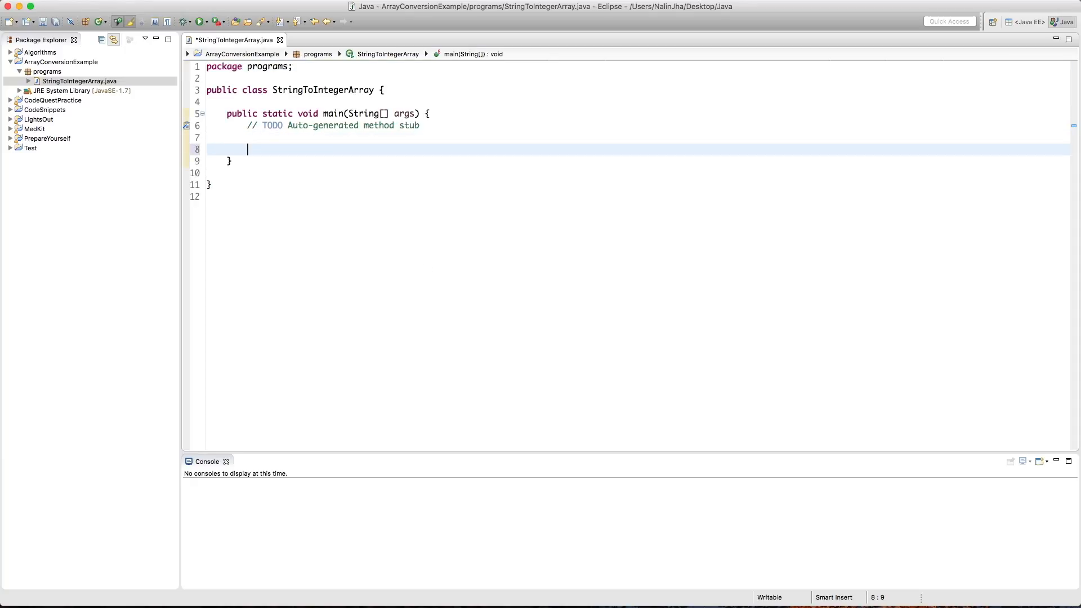
Step: Declare String[] myGrades = {"90", "87", "96", "100"}; inside main
type("String[]")
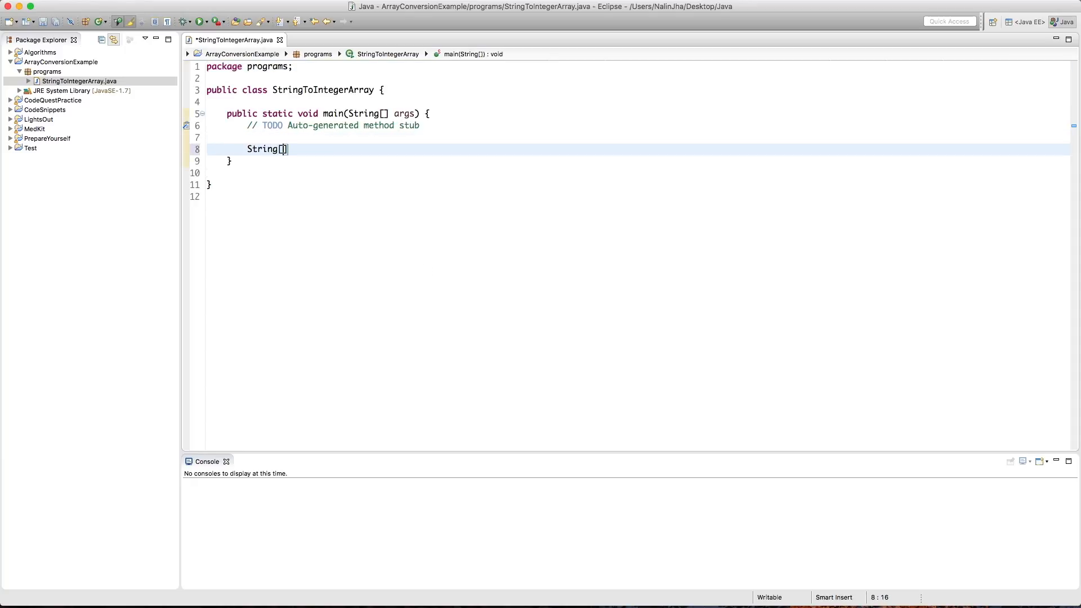
type("grad")
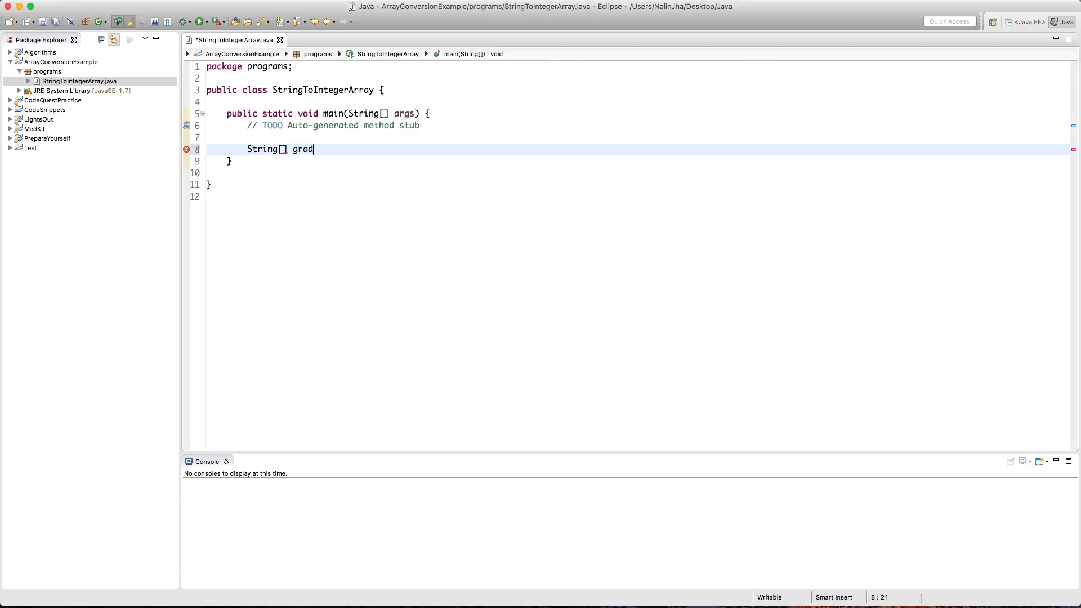
type("my")
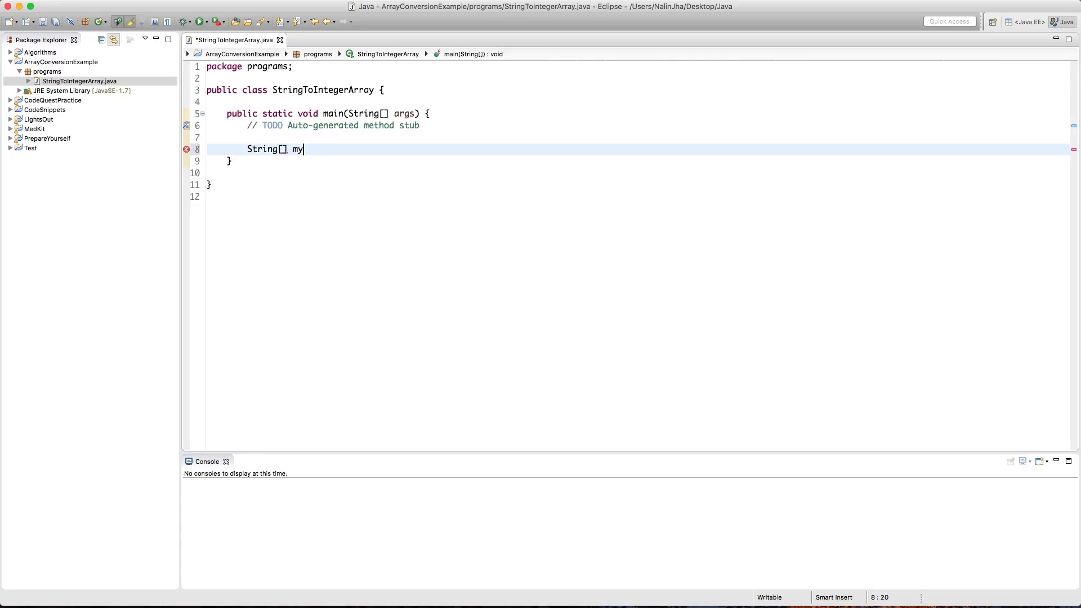
type("Grades = {")
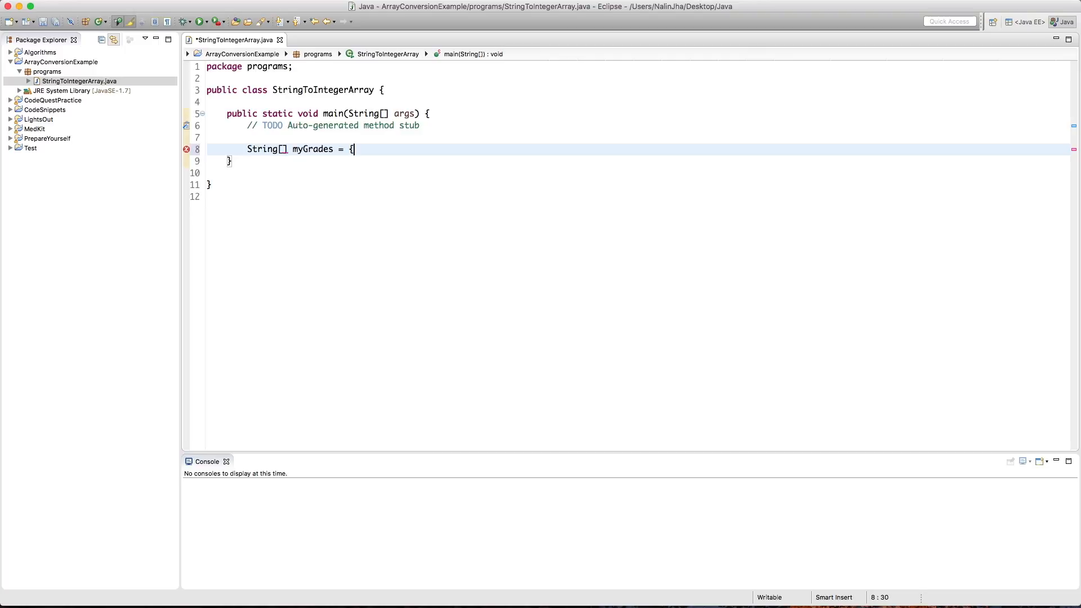
type("}")
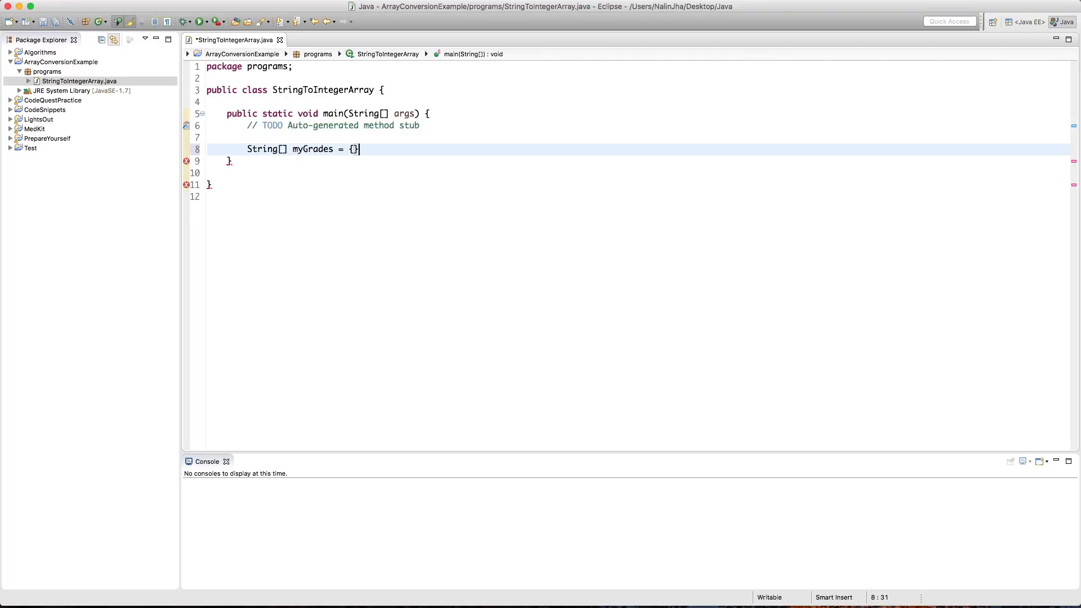
type("\"\";")
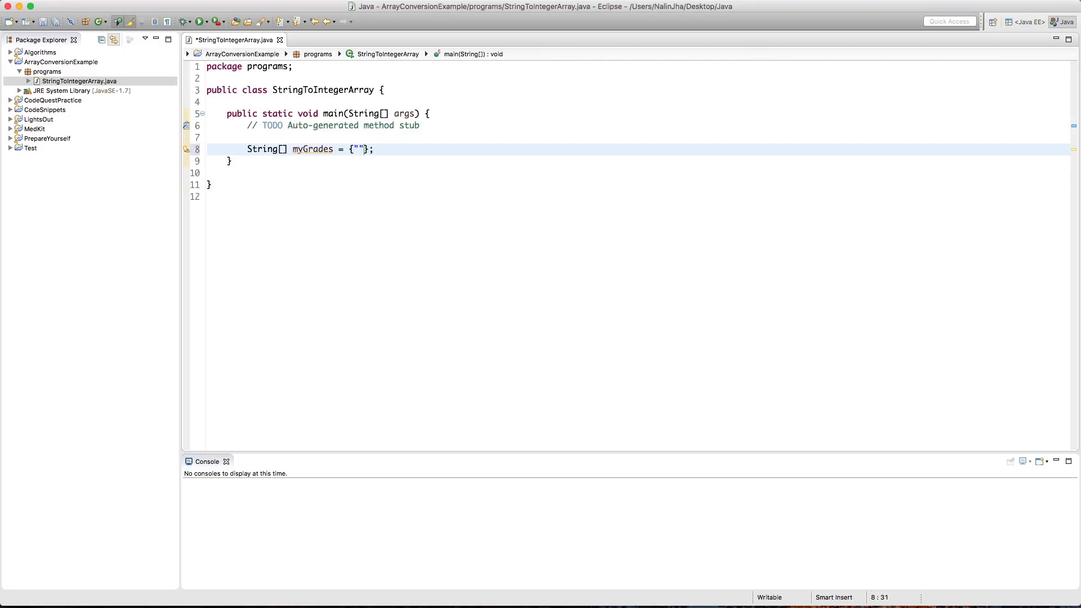
type("90\",")
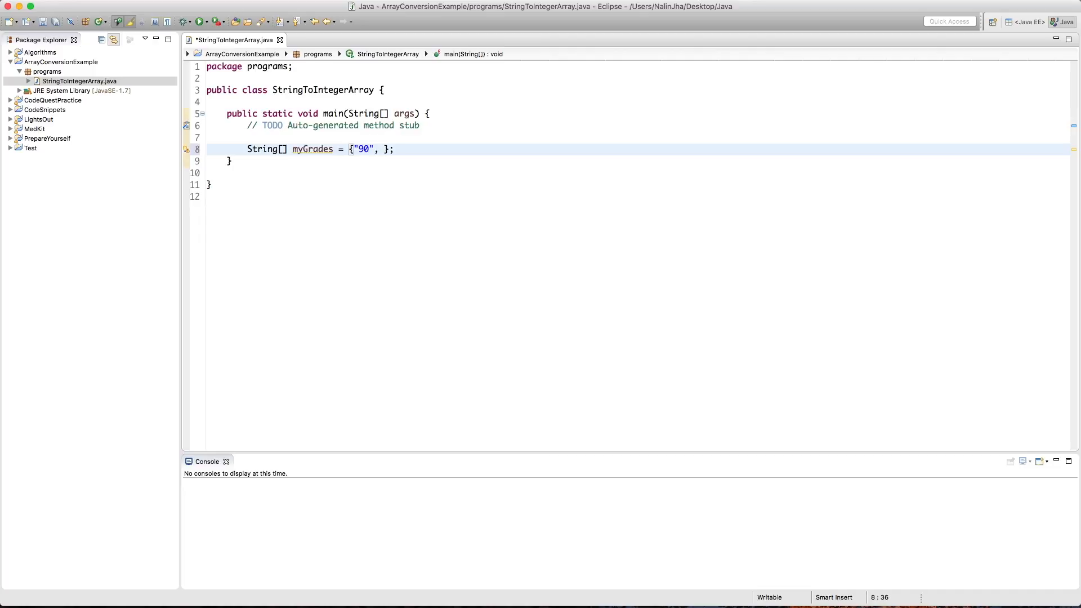
type("\"87\"")
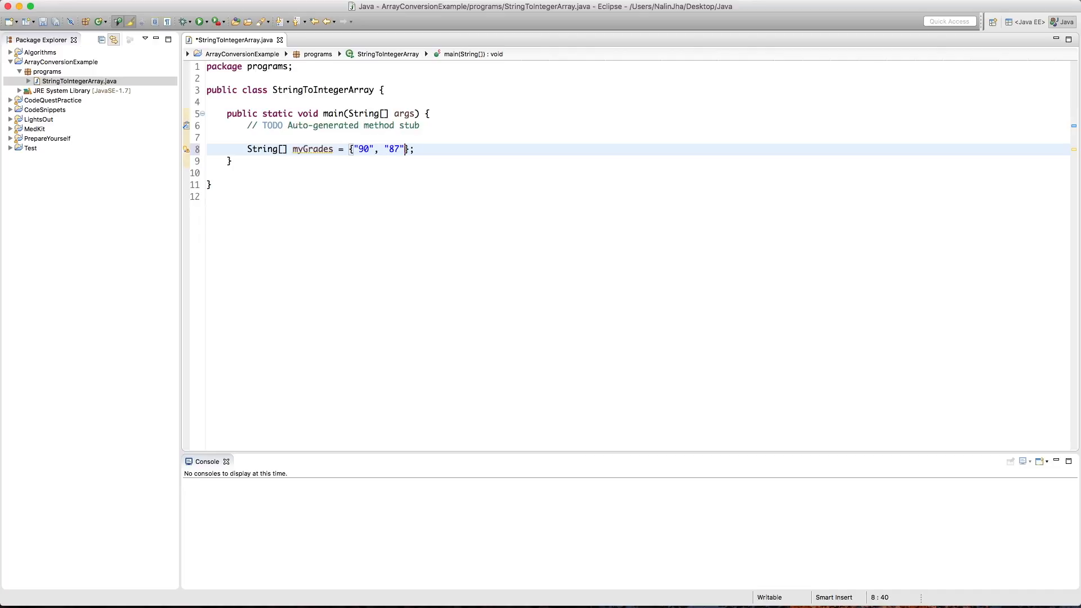
type(", \"\"")
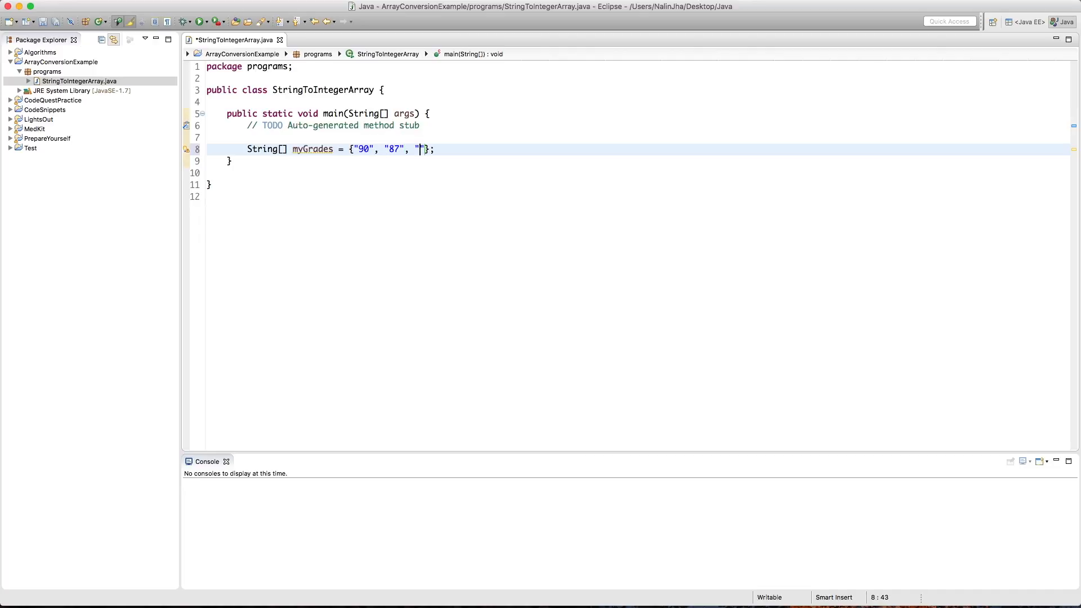
type("96\", \"")
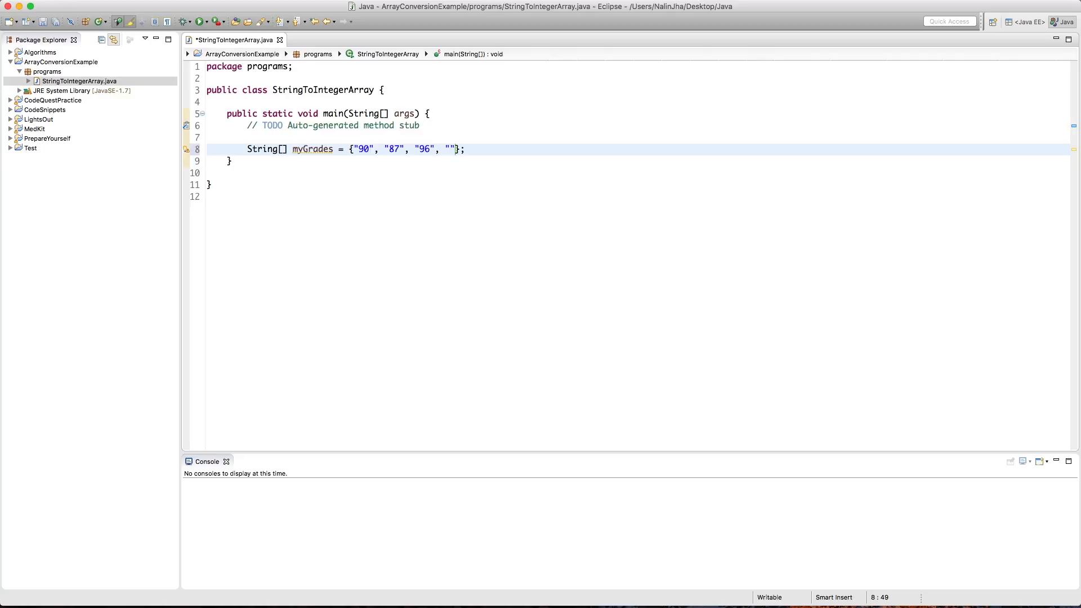
type("100")
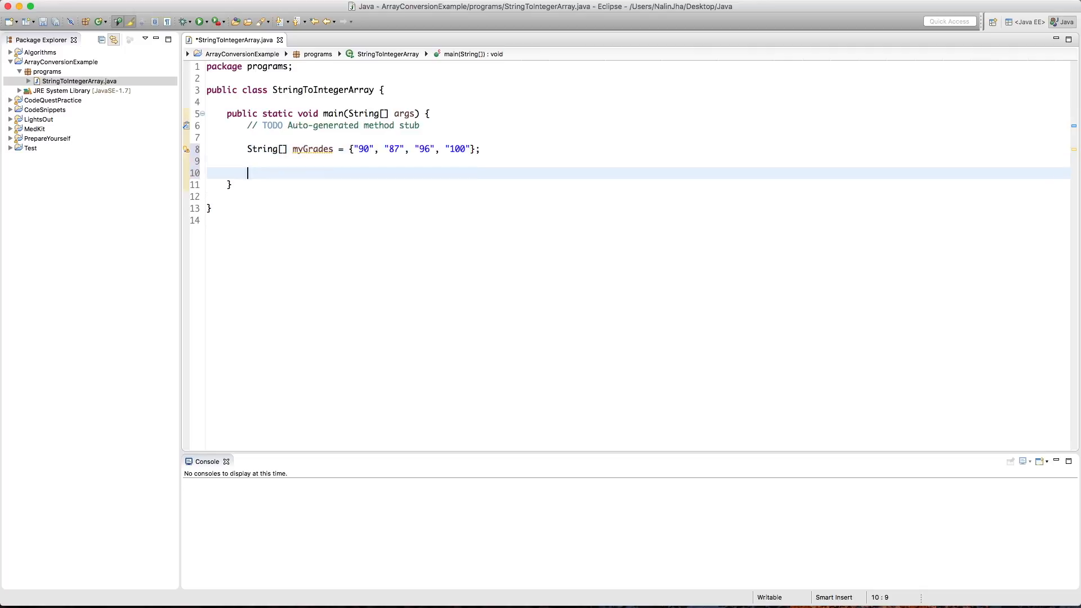
Step: Declare int[] myNumerizedGrades = new int[myGrades.length]; below the String array
type("int[] m")
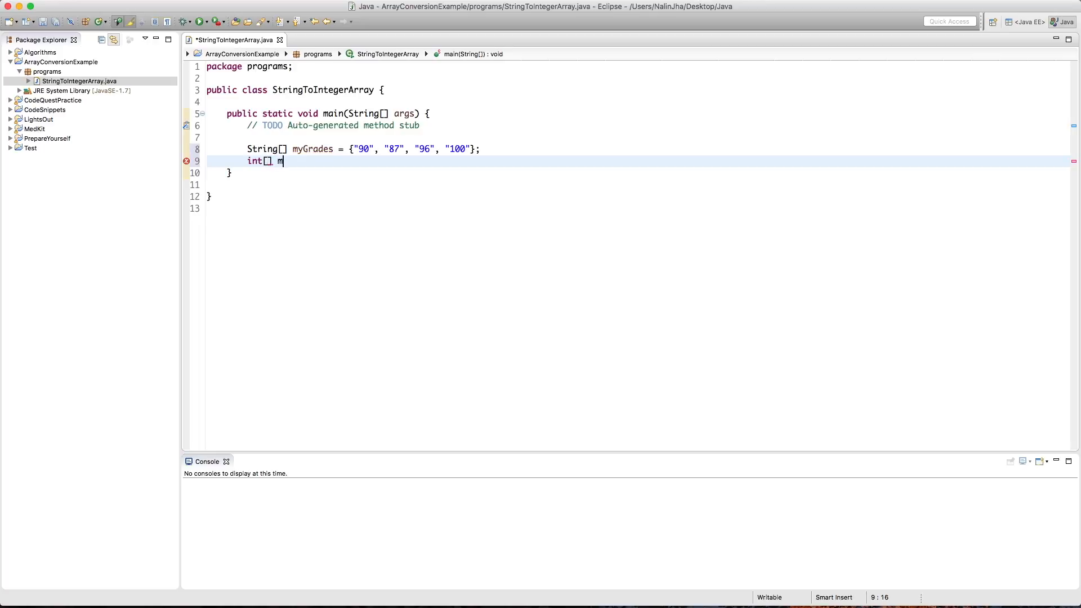
type("yy")
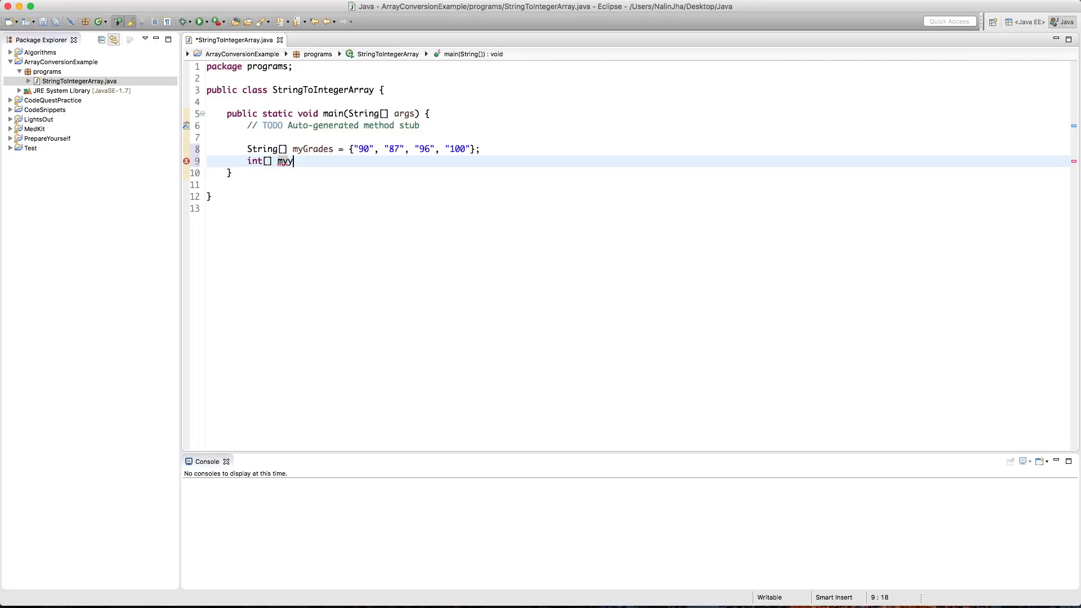
type("Numerized")
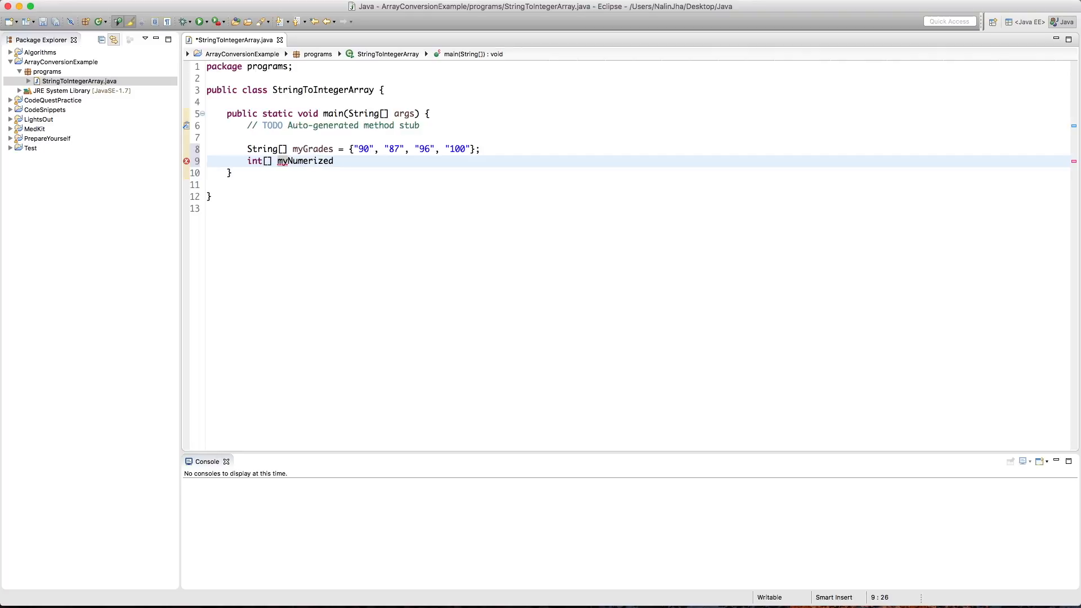
type("Grades")
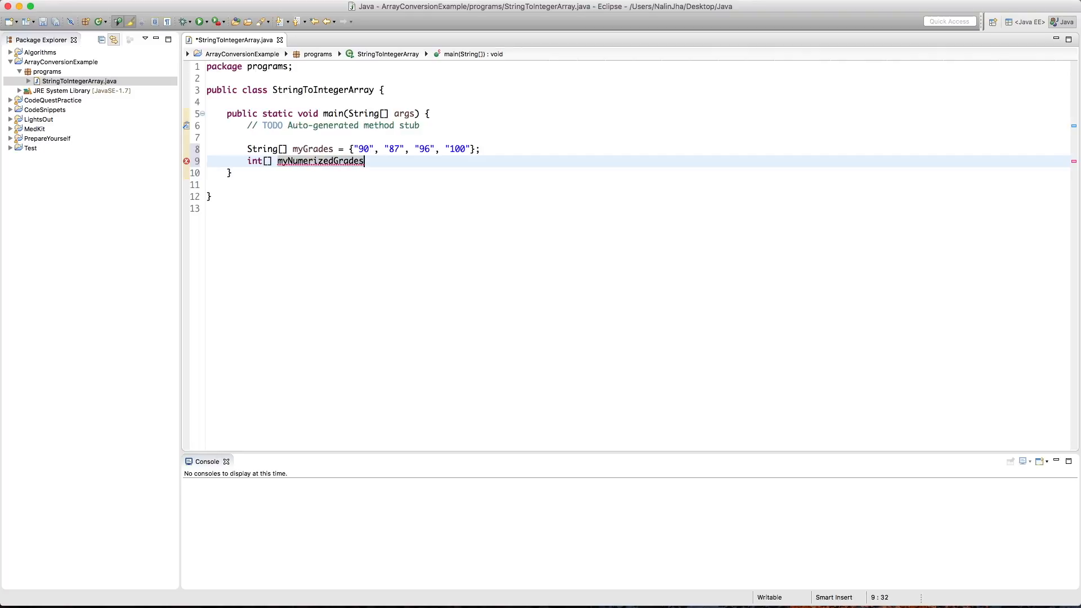
type("= new")
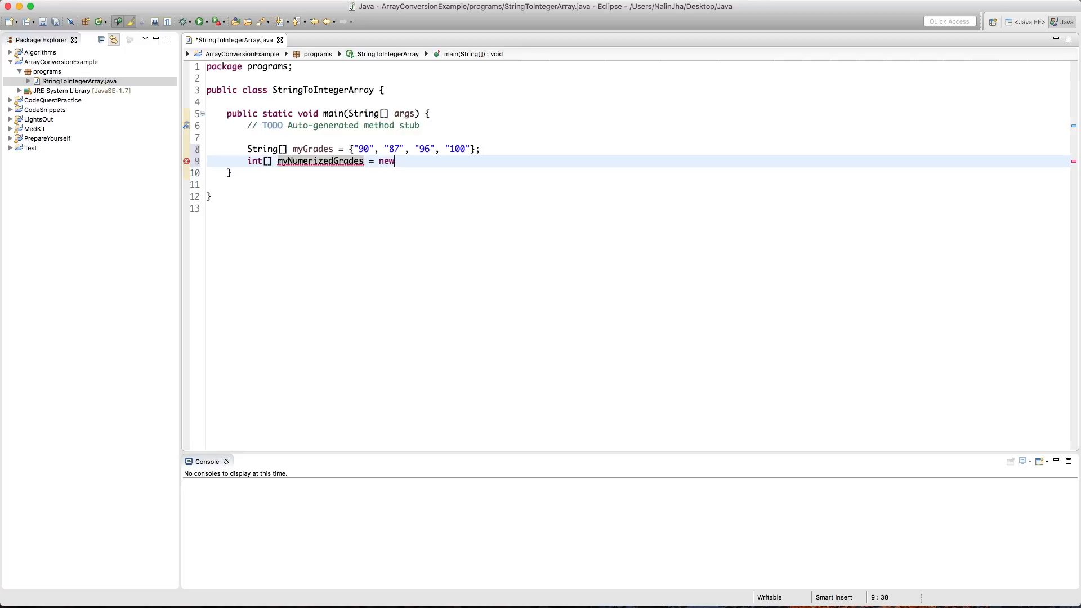
type("int[]")
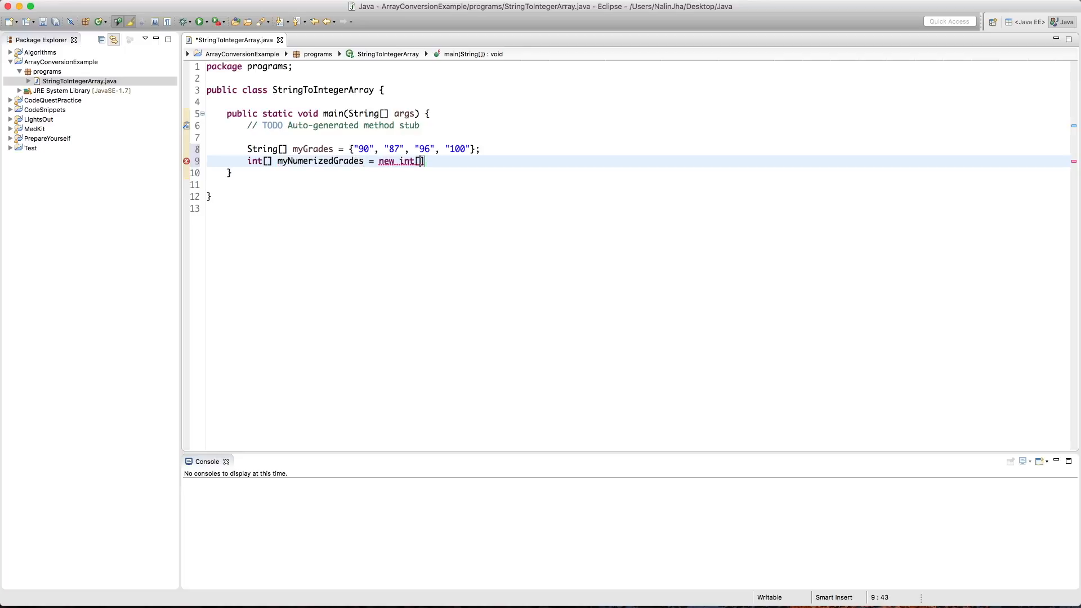
type("myGrades.")
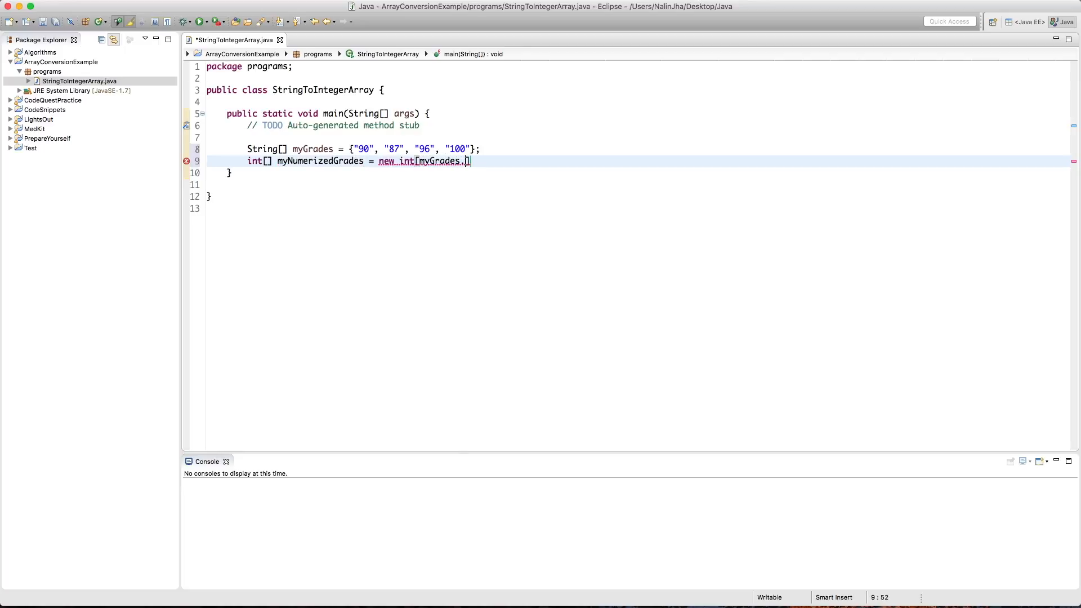
type("length]")
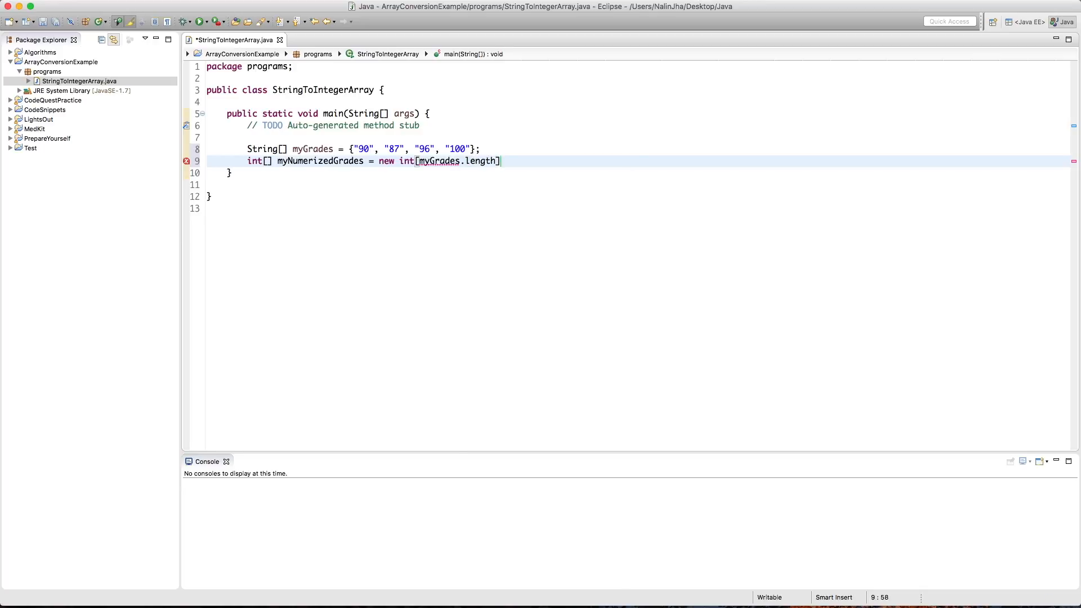
type(";")
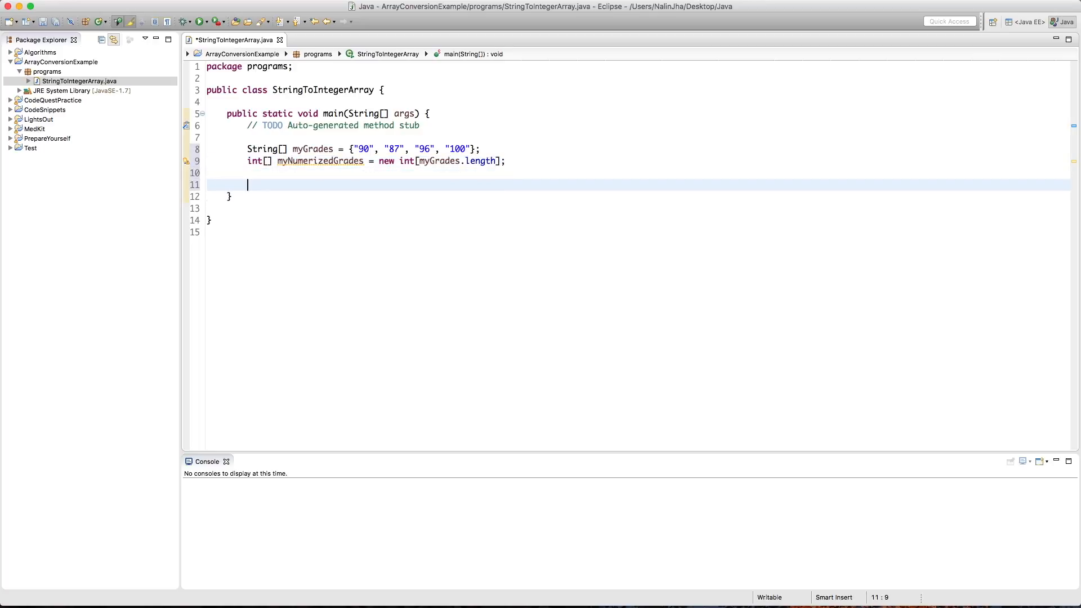
Step: Write for (int i = 0; i < myNumerizedGrades.length; i++) { with an empty body
type("for (int i =0)")
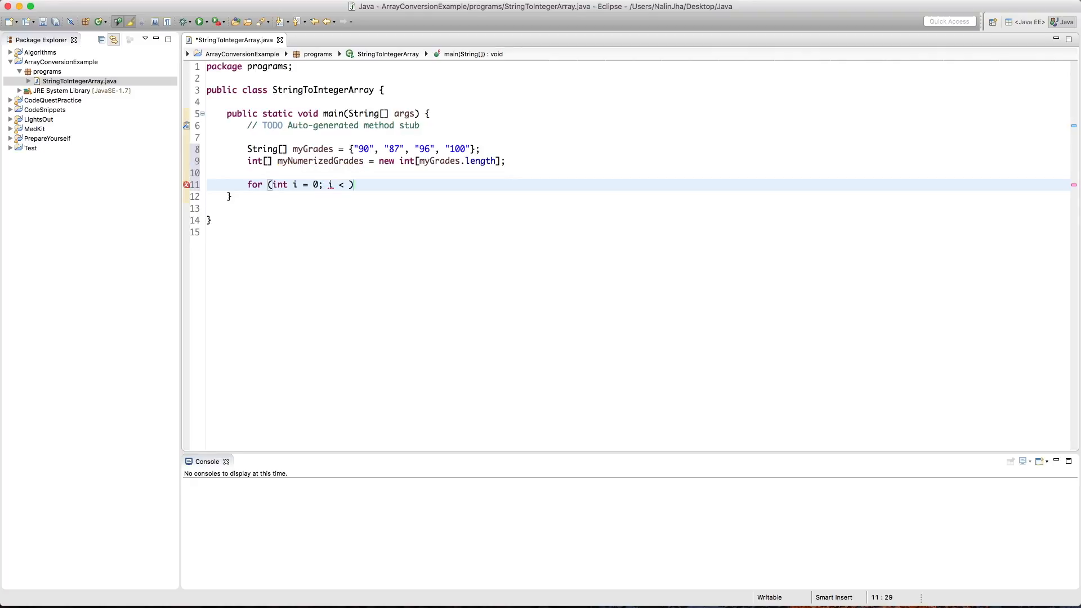
type("myN")
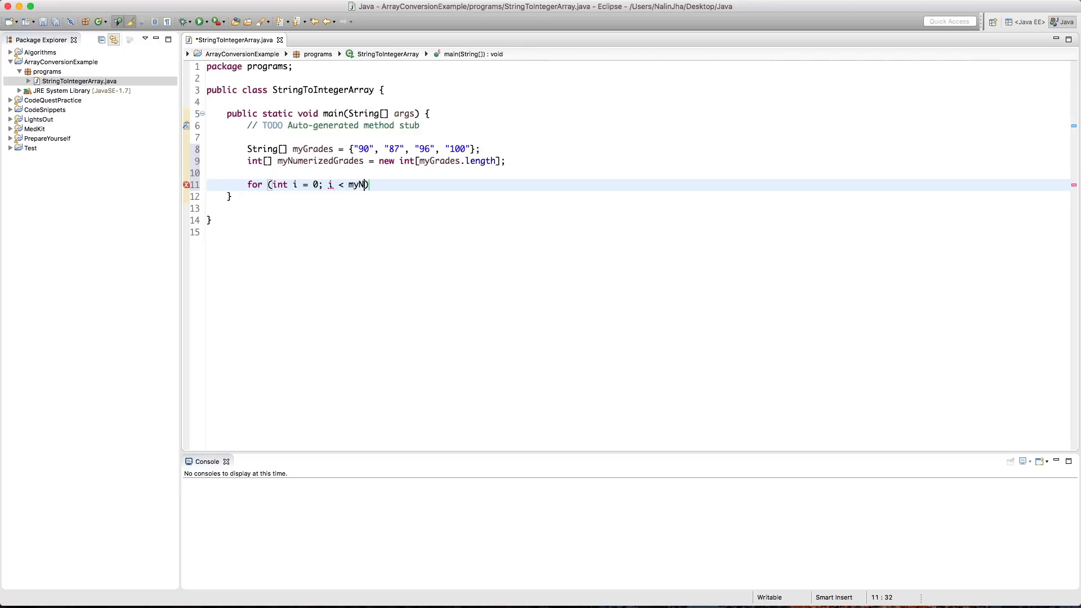
type("umerizedGrades;")
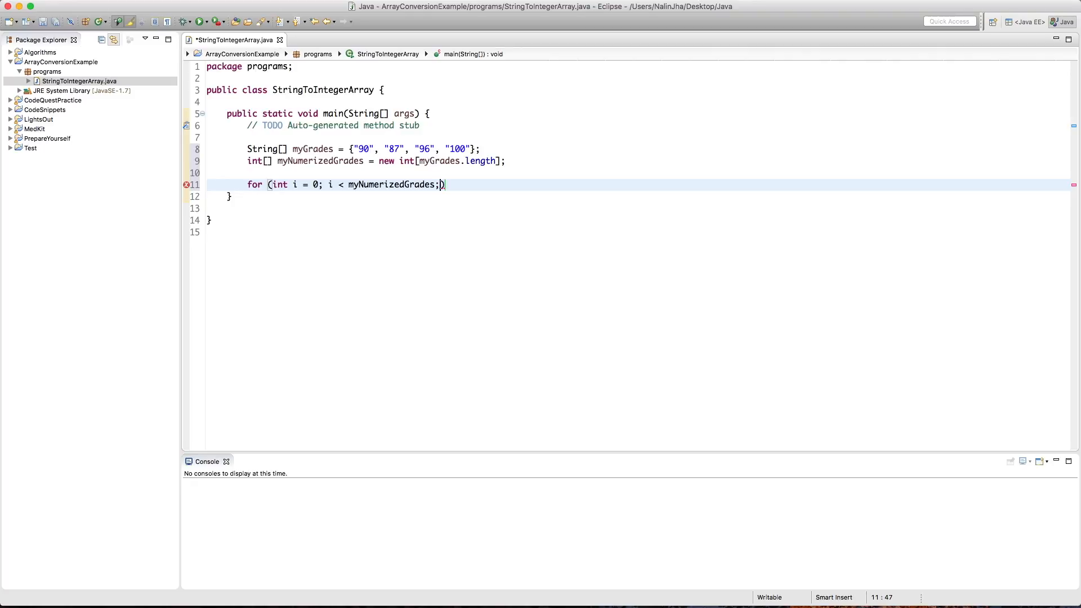
type("i")
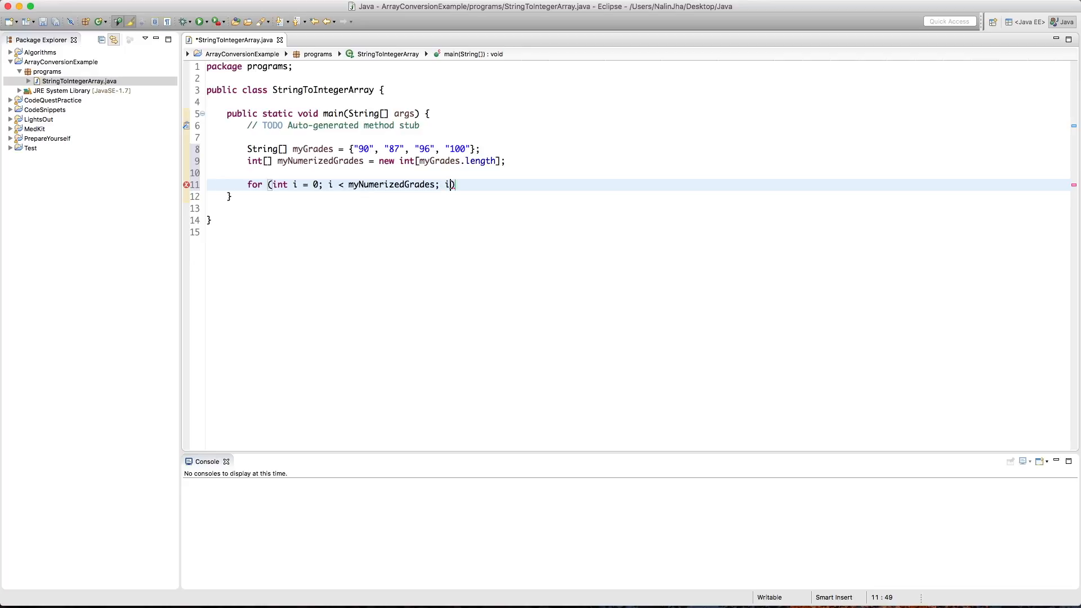
type("++")
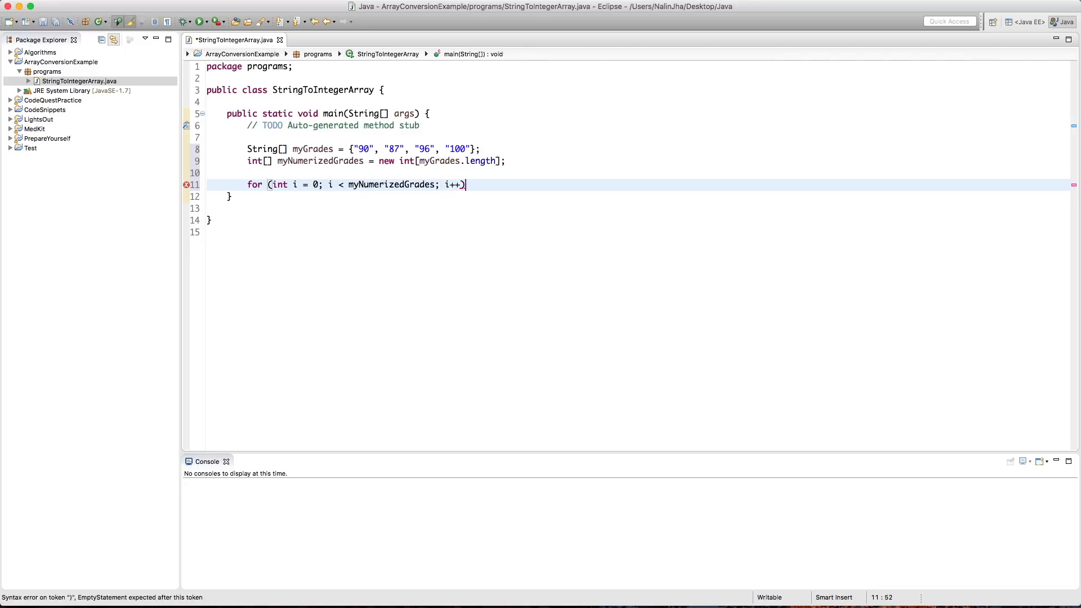
type("{")
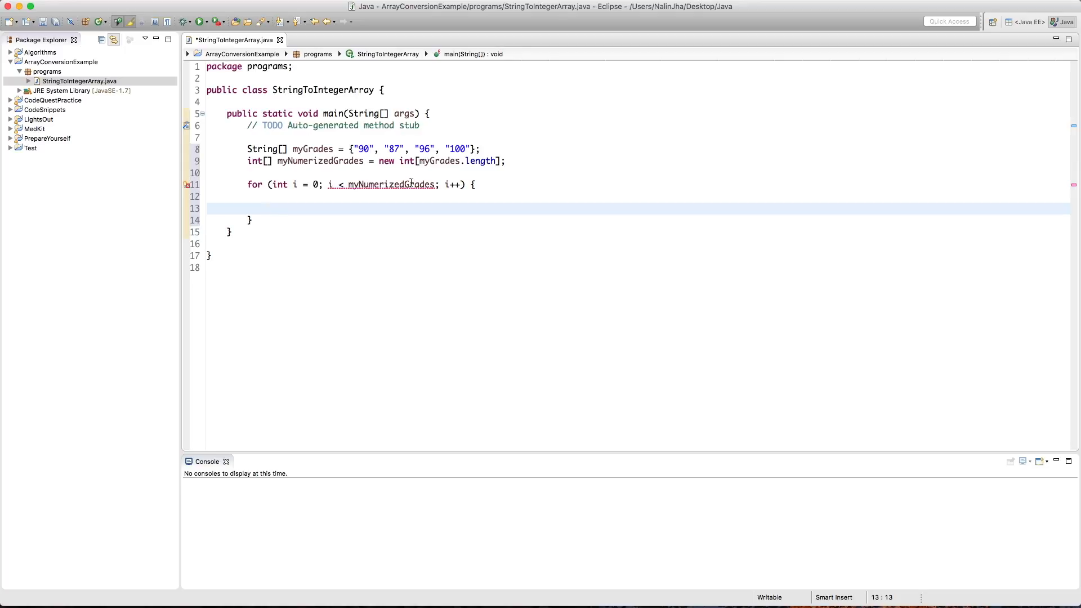
type(".length")
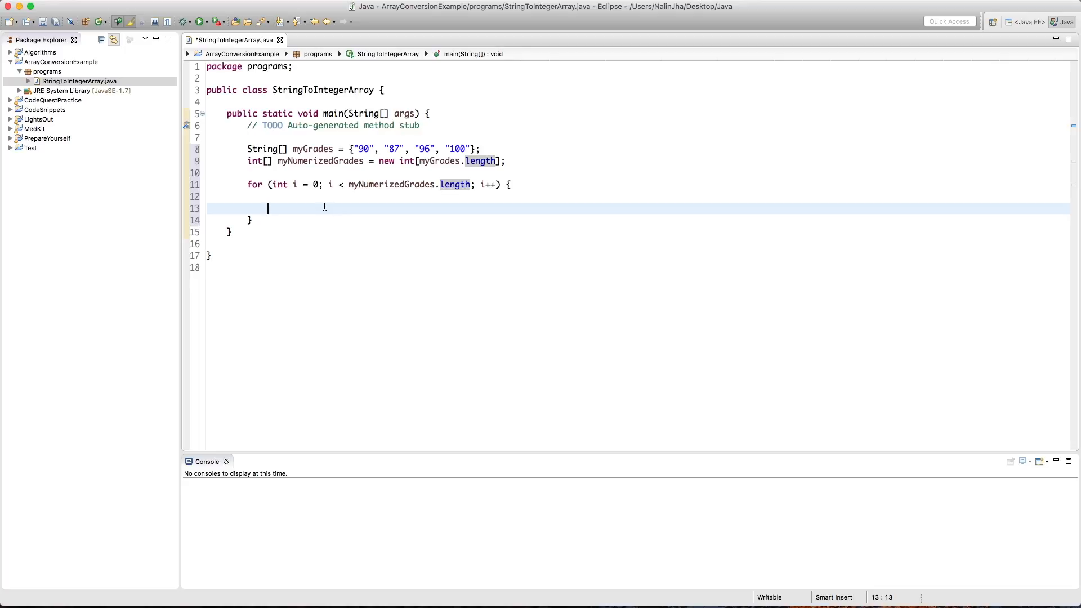
Step: In the loop body assign myNumerizedGrades[i] = Integer.parseInt(myGrades[i]);
type("my")
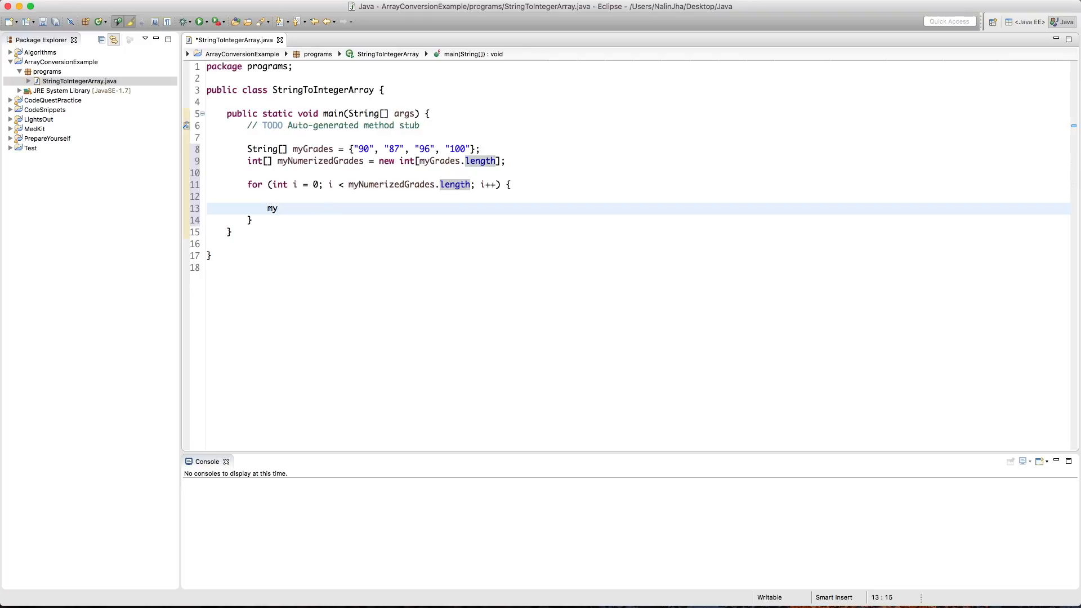
type("NumerizedGr")
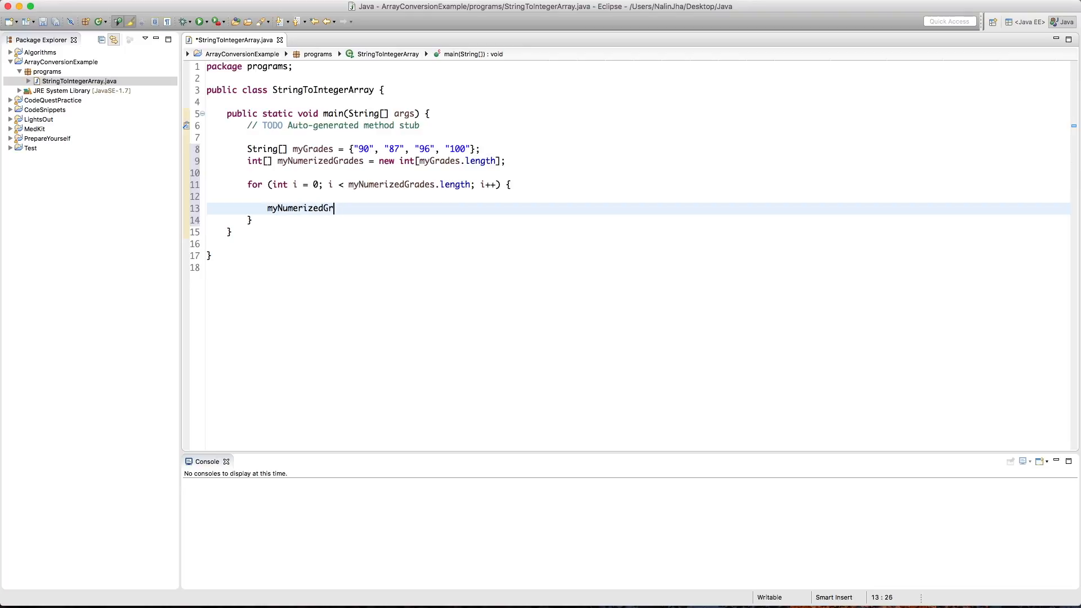
type("ades[i]")
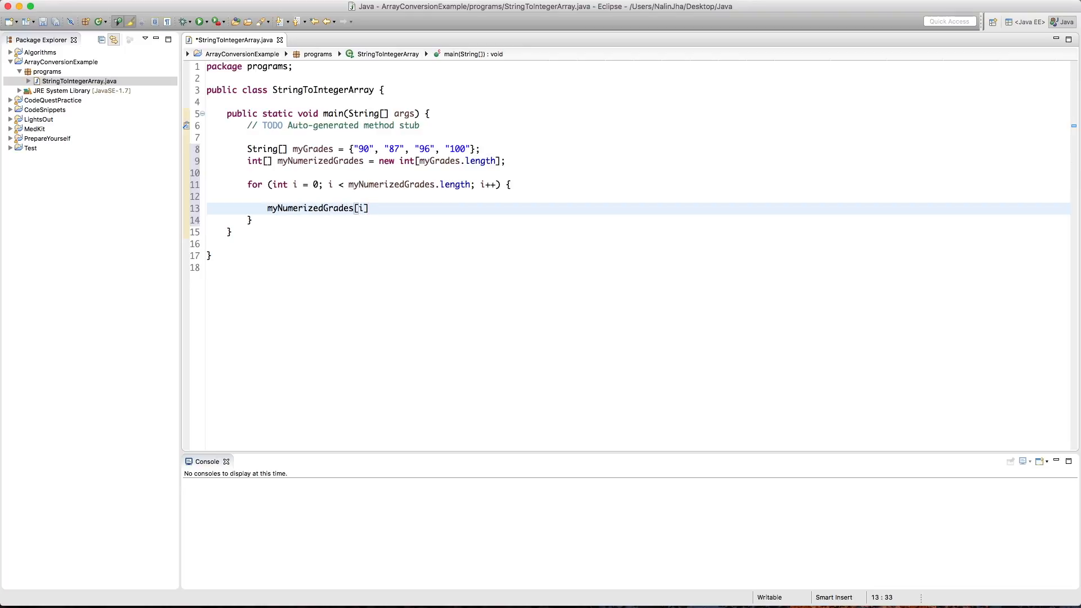
type("=")
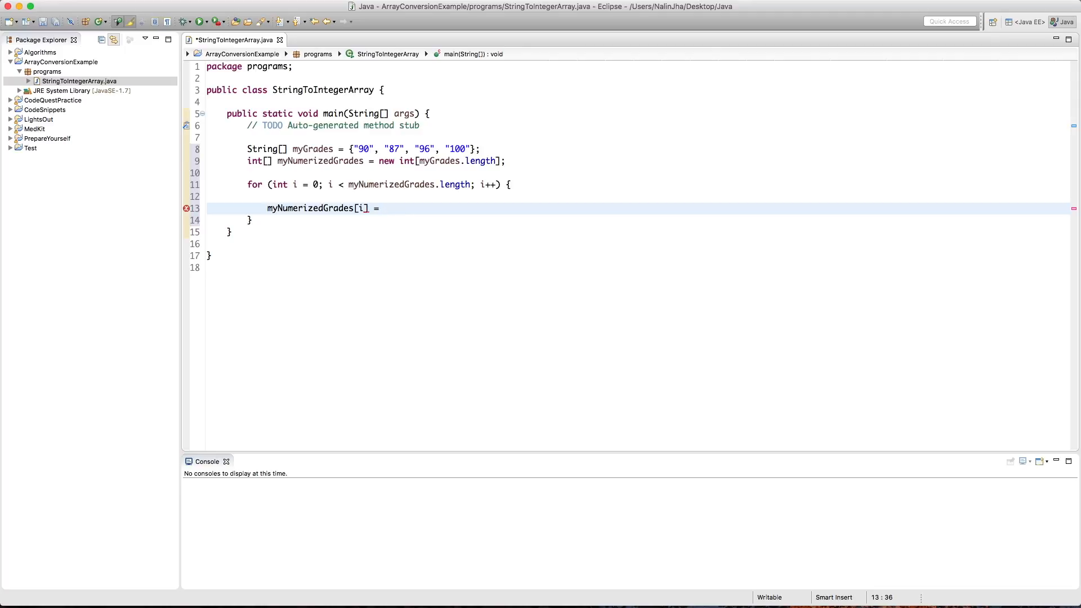
type("Integer")
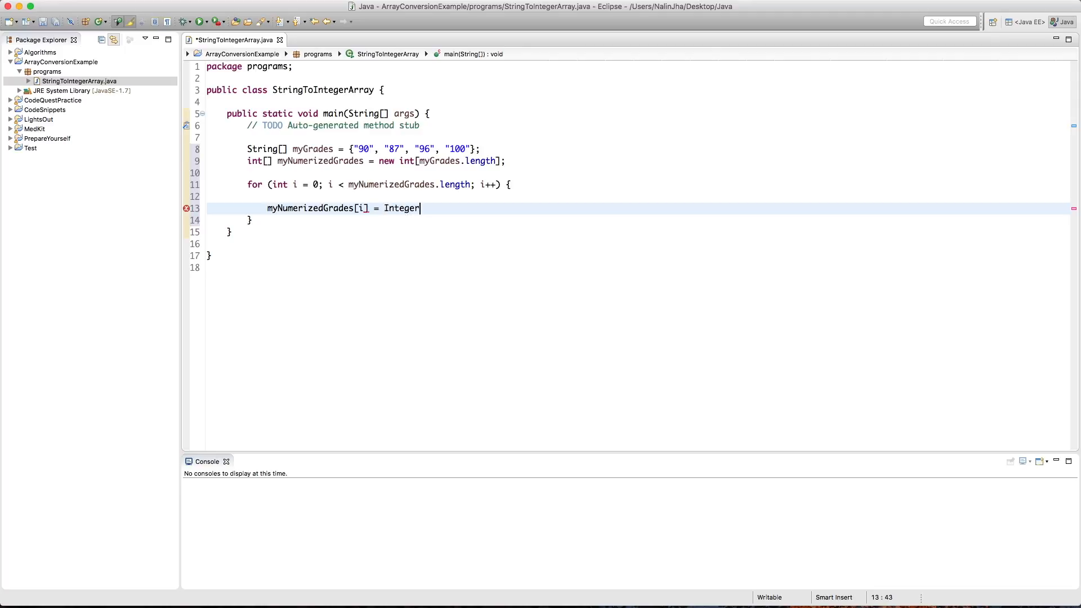
type(".parseInt(s")
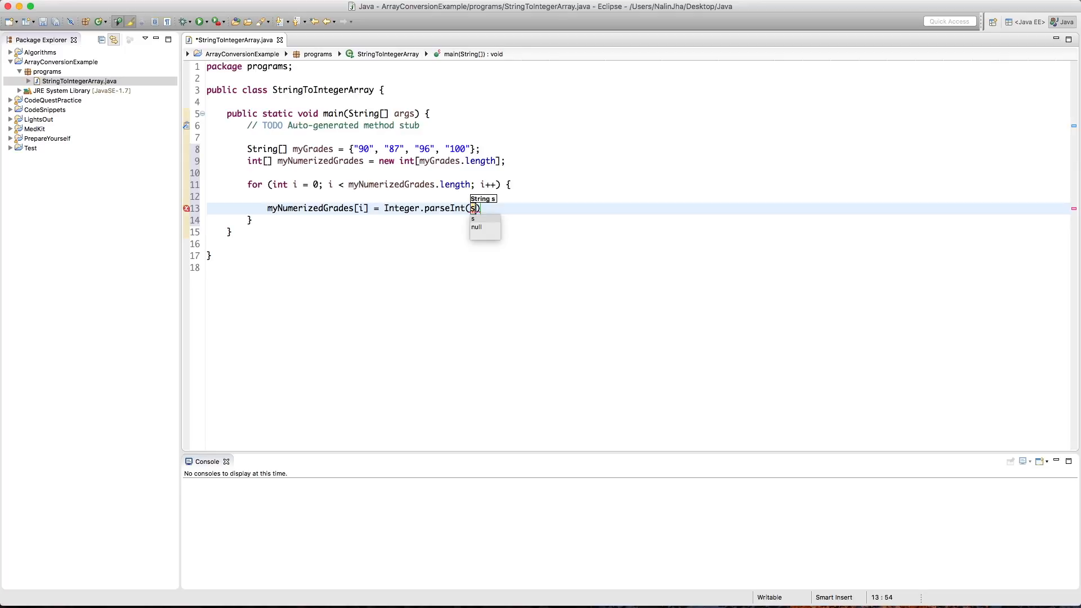
type("my")
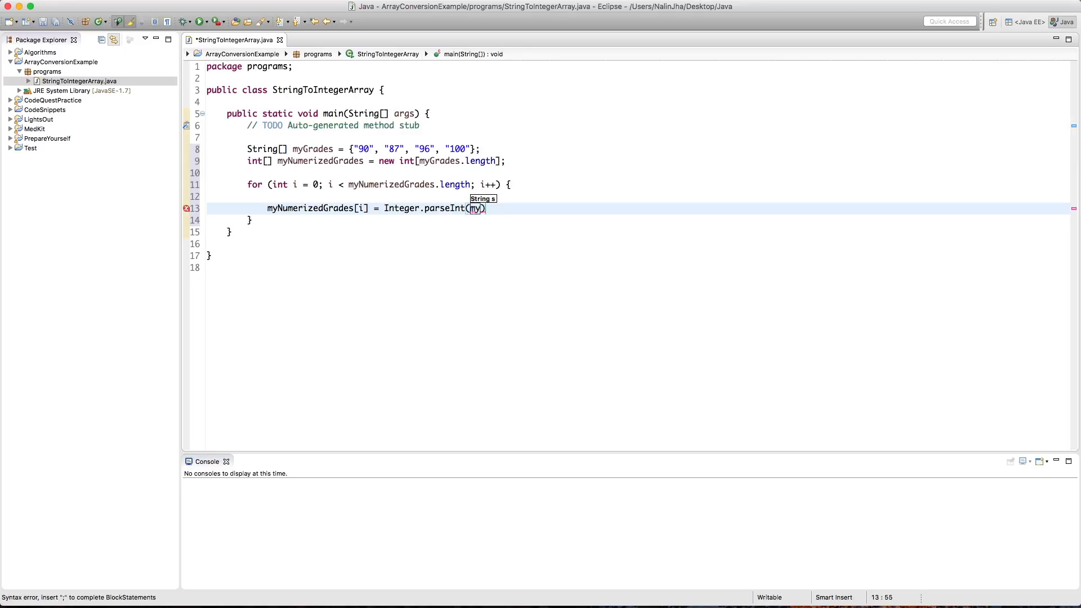
type("Grades")
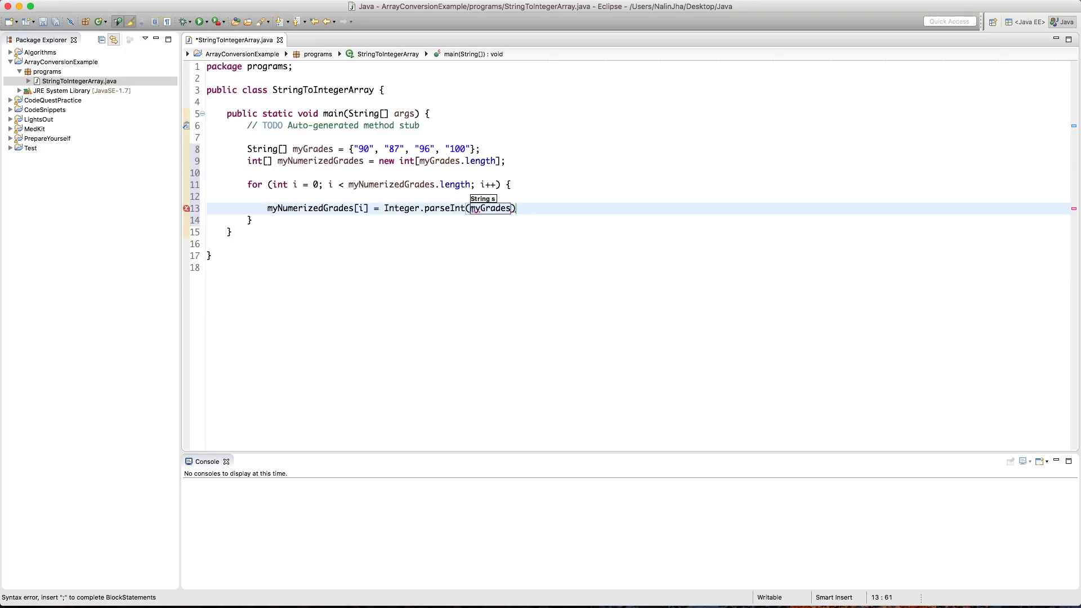
type("[i]);")
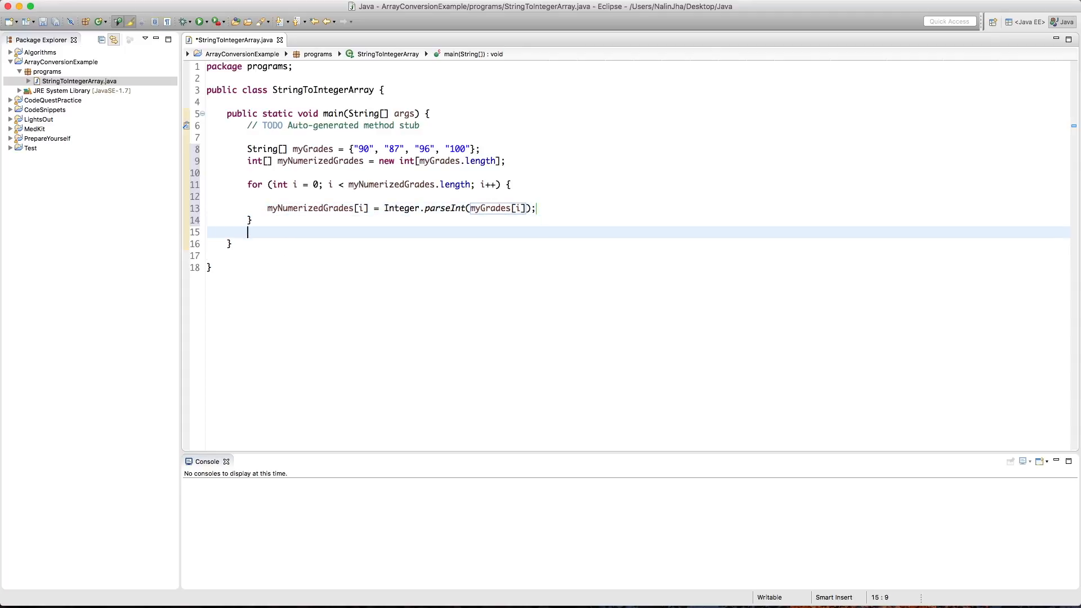
Step: Print myNumerizedGrades[2] after the loop, save and run to get 96 in the console
type("sysout")
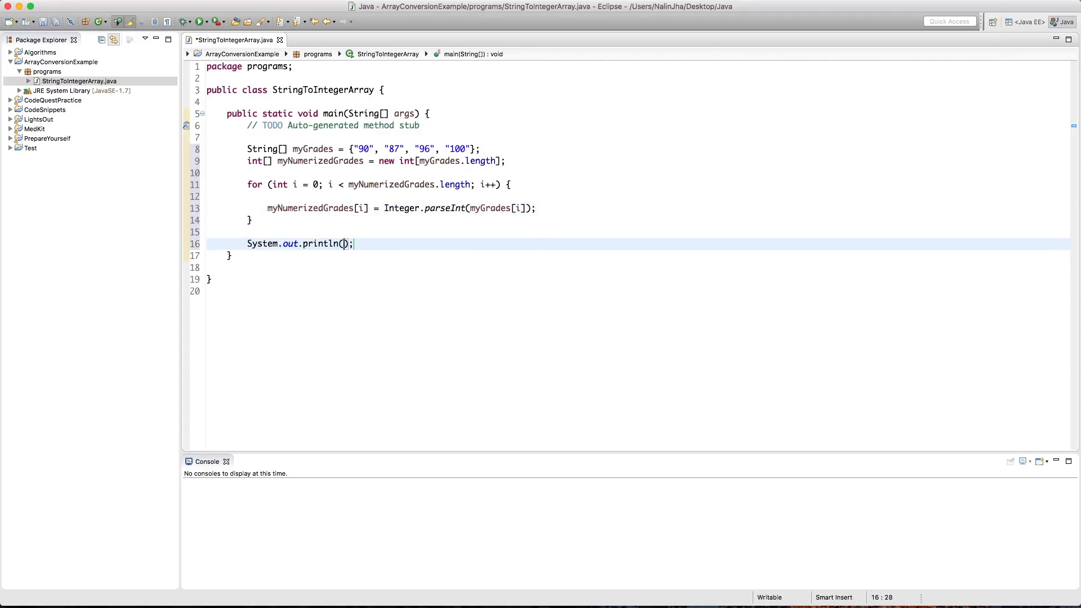
type("myNumerizedG")
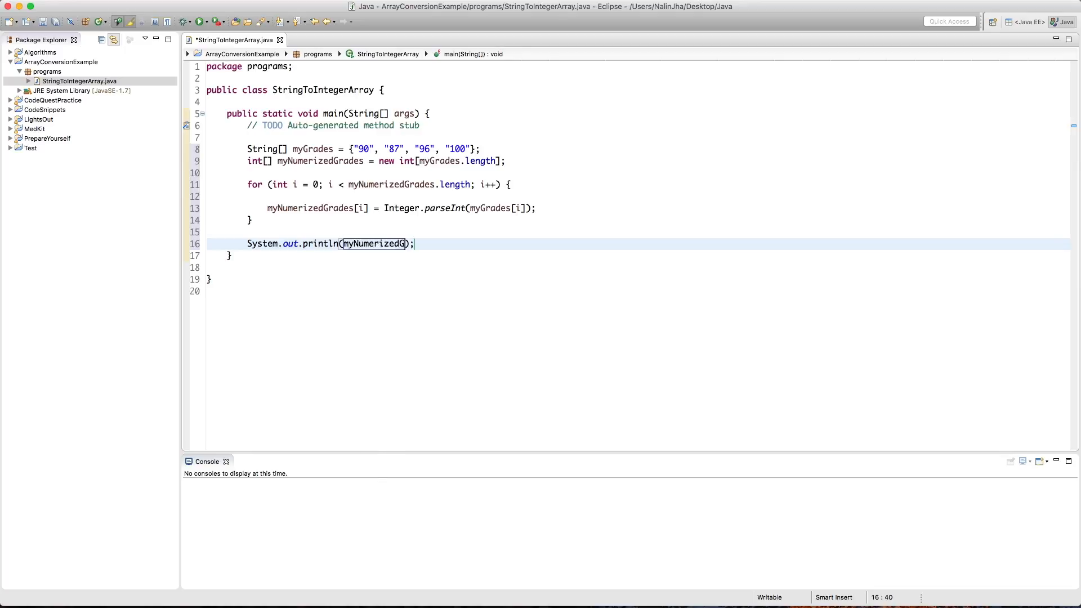
type("rades[]")
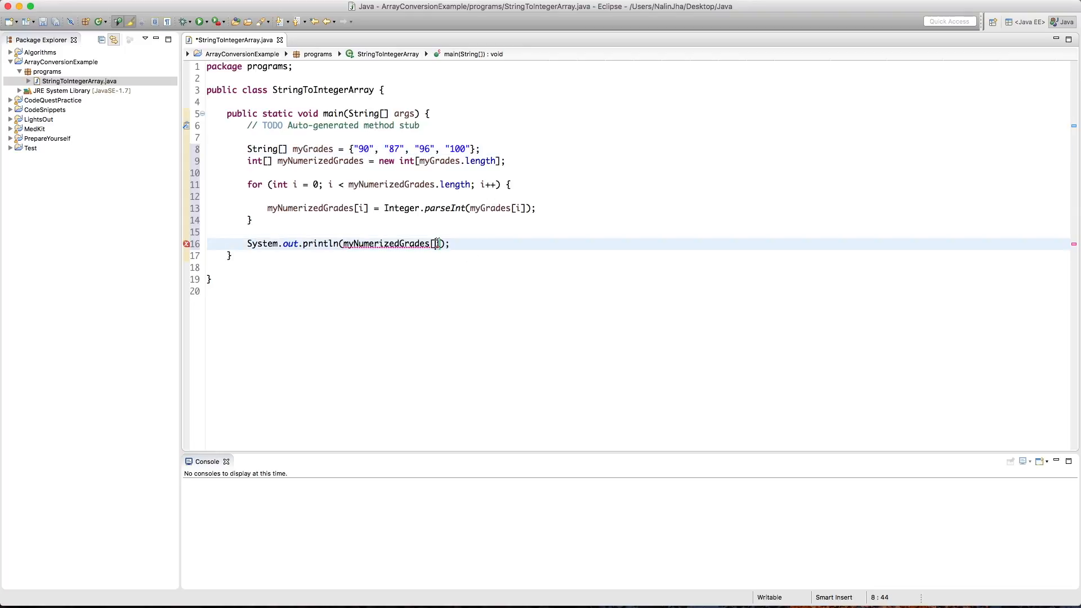
type("2")
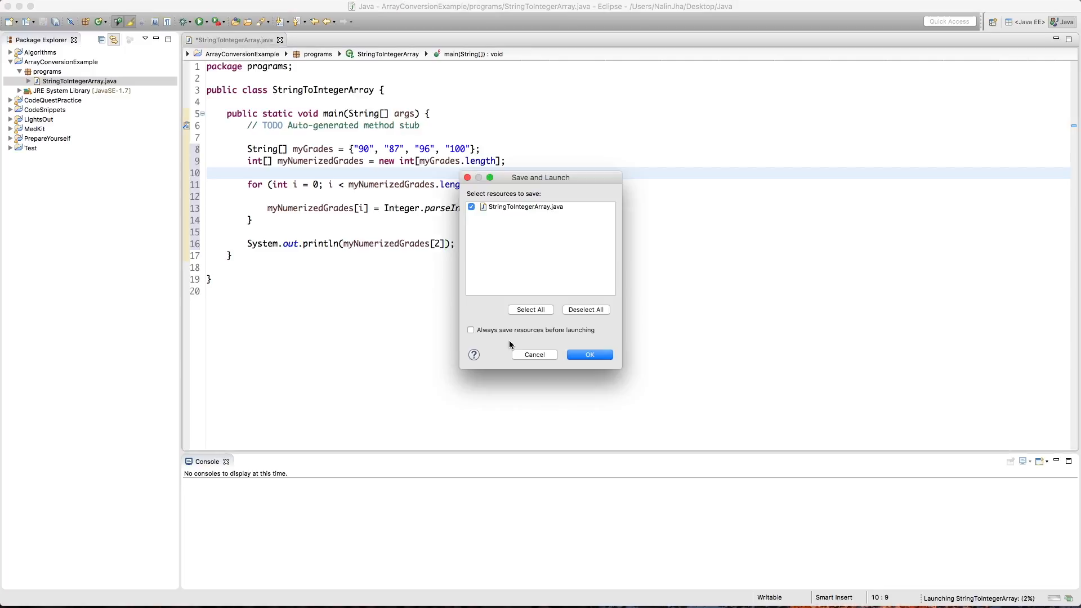
left_click(591, 355)
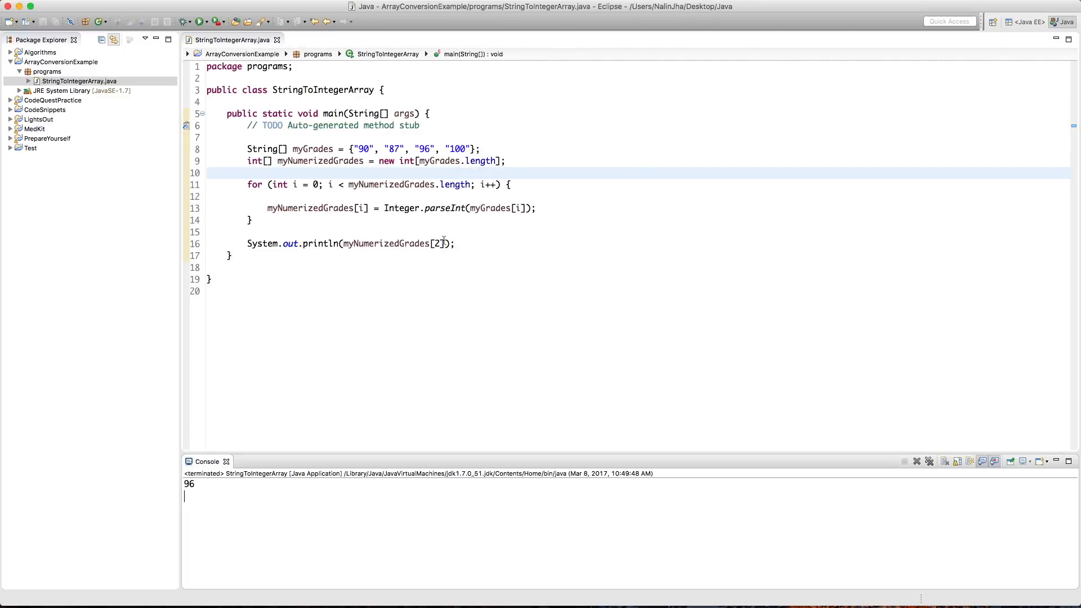
left_click(445, 244)
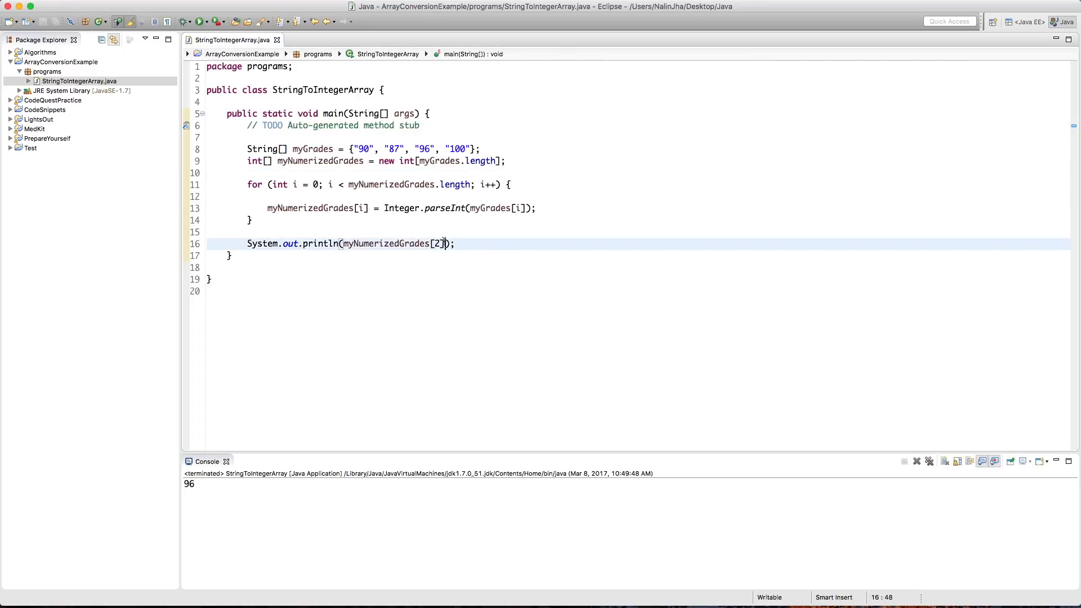
Step: Change the print to myNumerizedGrades[2] + 2 and rerun to get 98
type("\" \"")
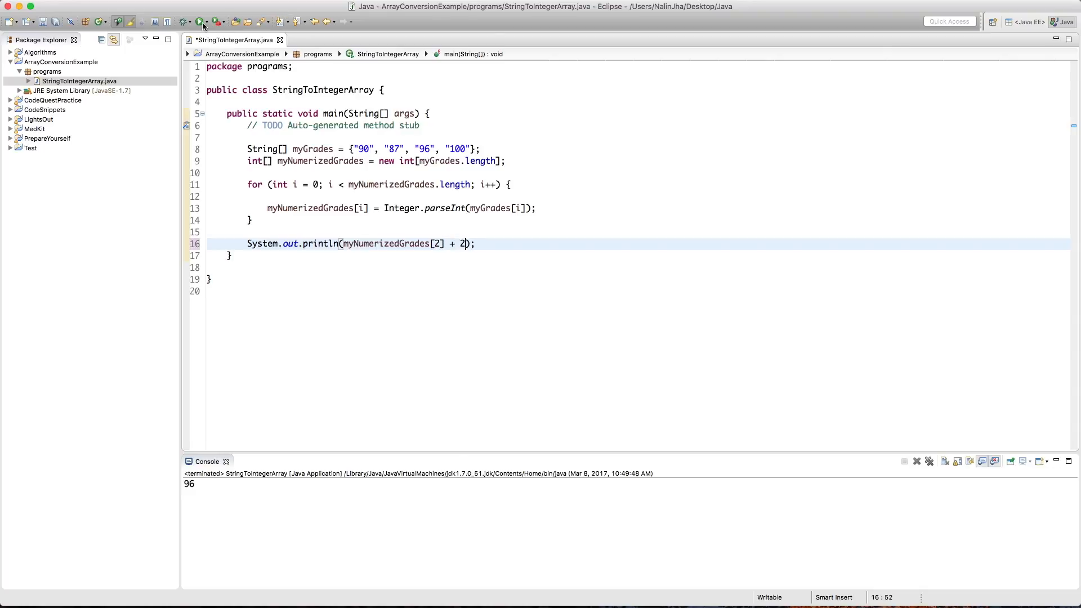
left_click(200, 22)
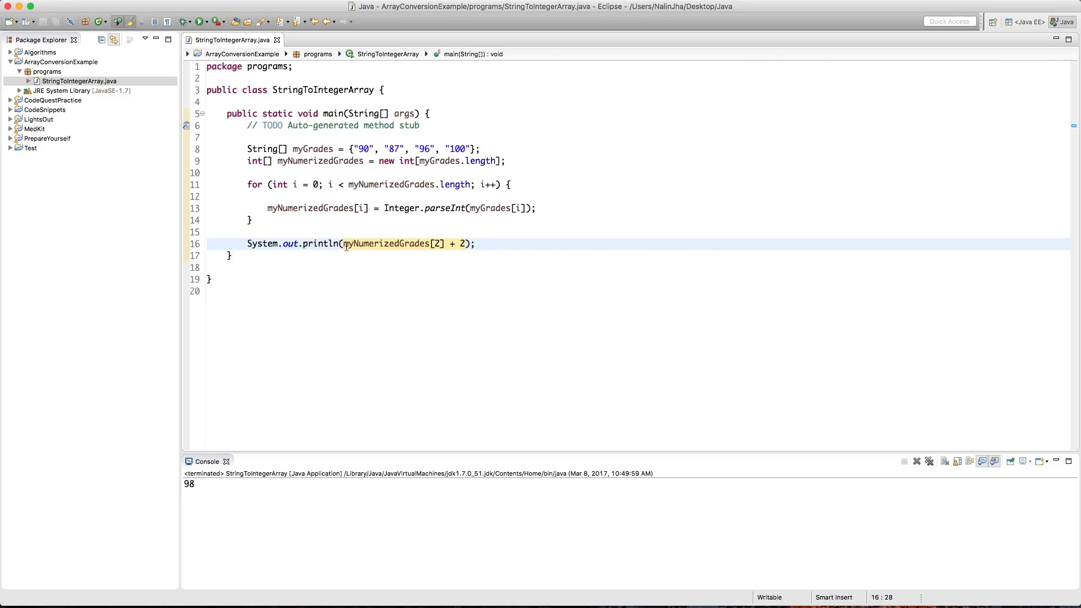
Step: Print myGrades[2] + 2 and run the saved program, which shows 962 as string concatenation
type("myGrad")
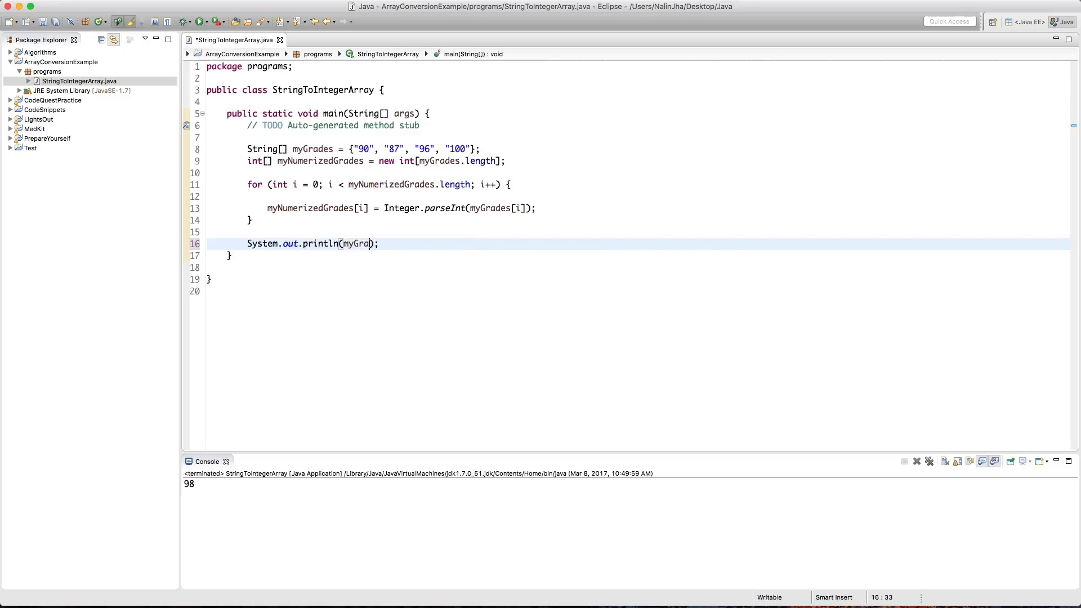
type("des[]")
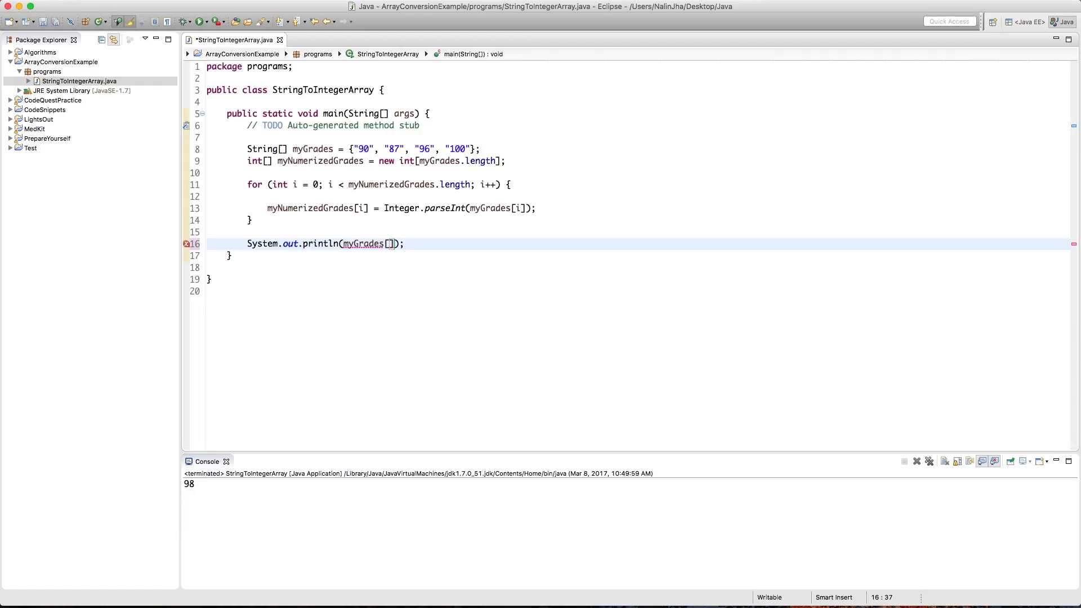
type("2")
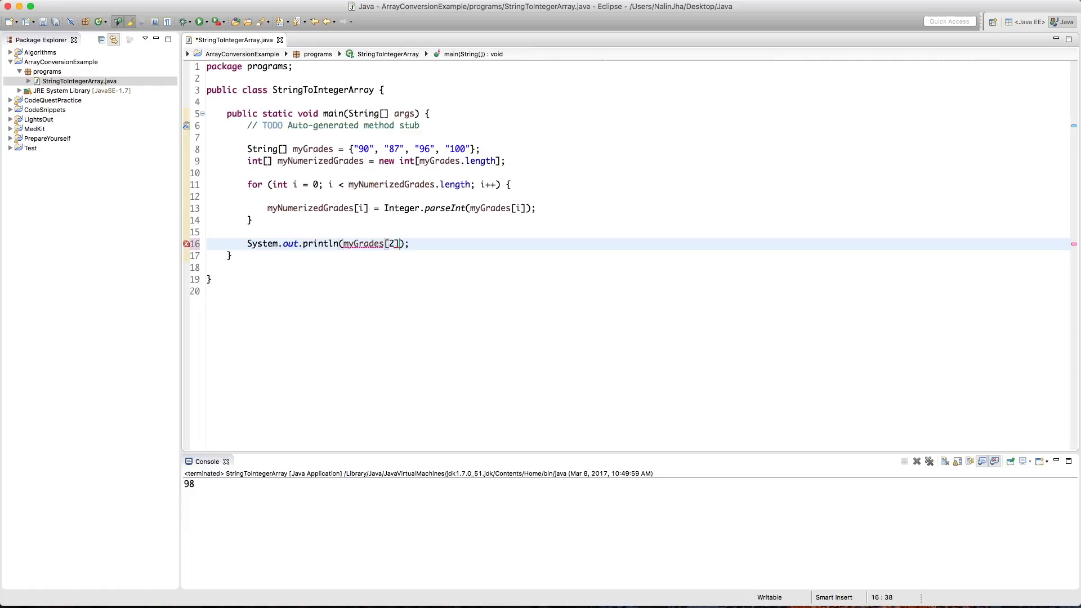
type("+ 2")
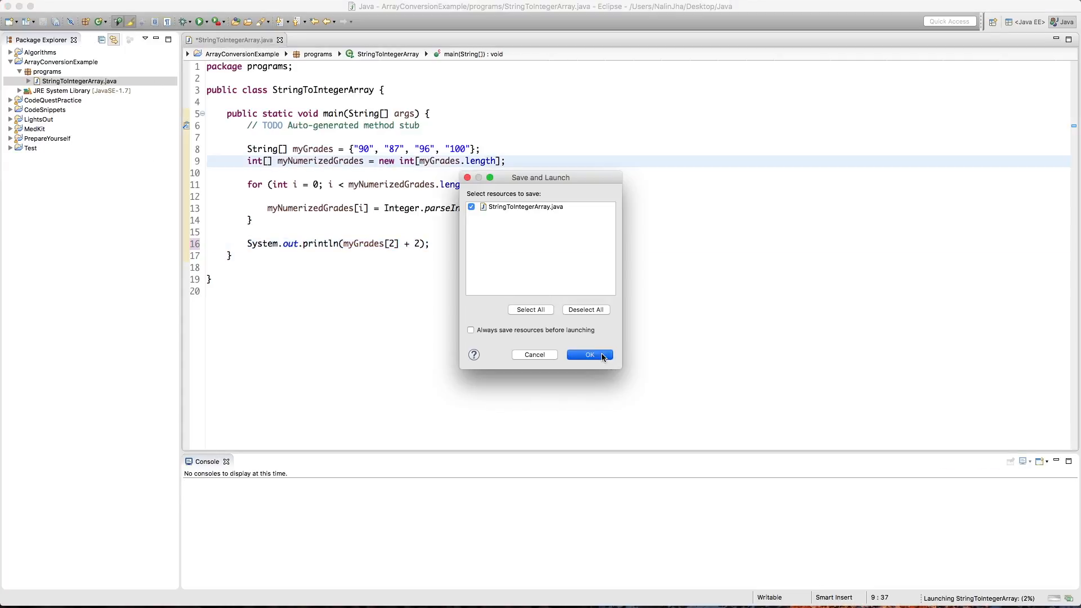
left_click(589, 355)
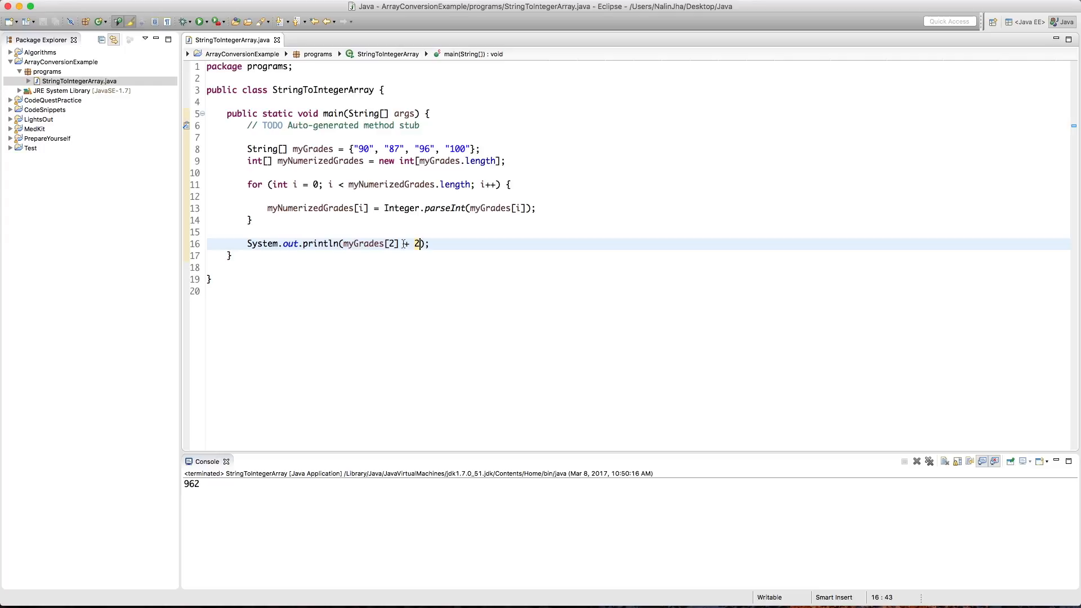
double_click(365, 243)
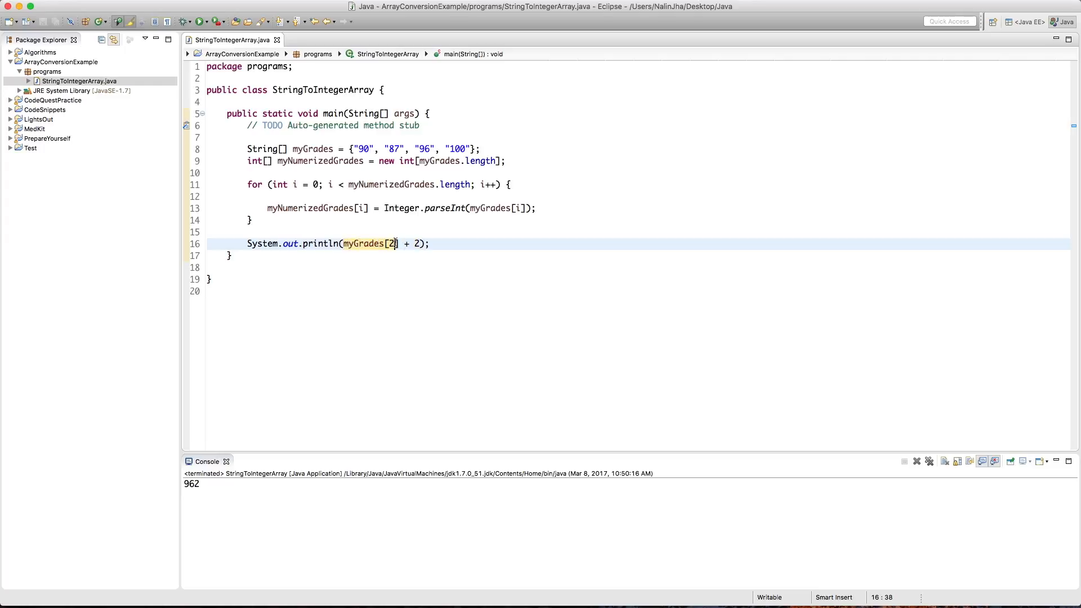